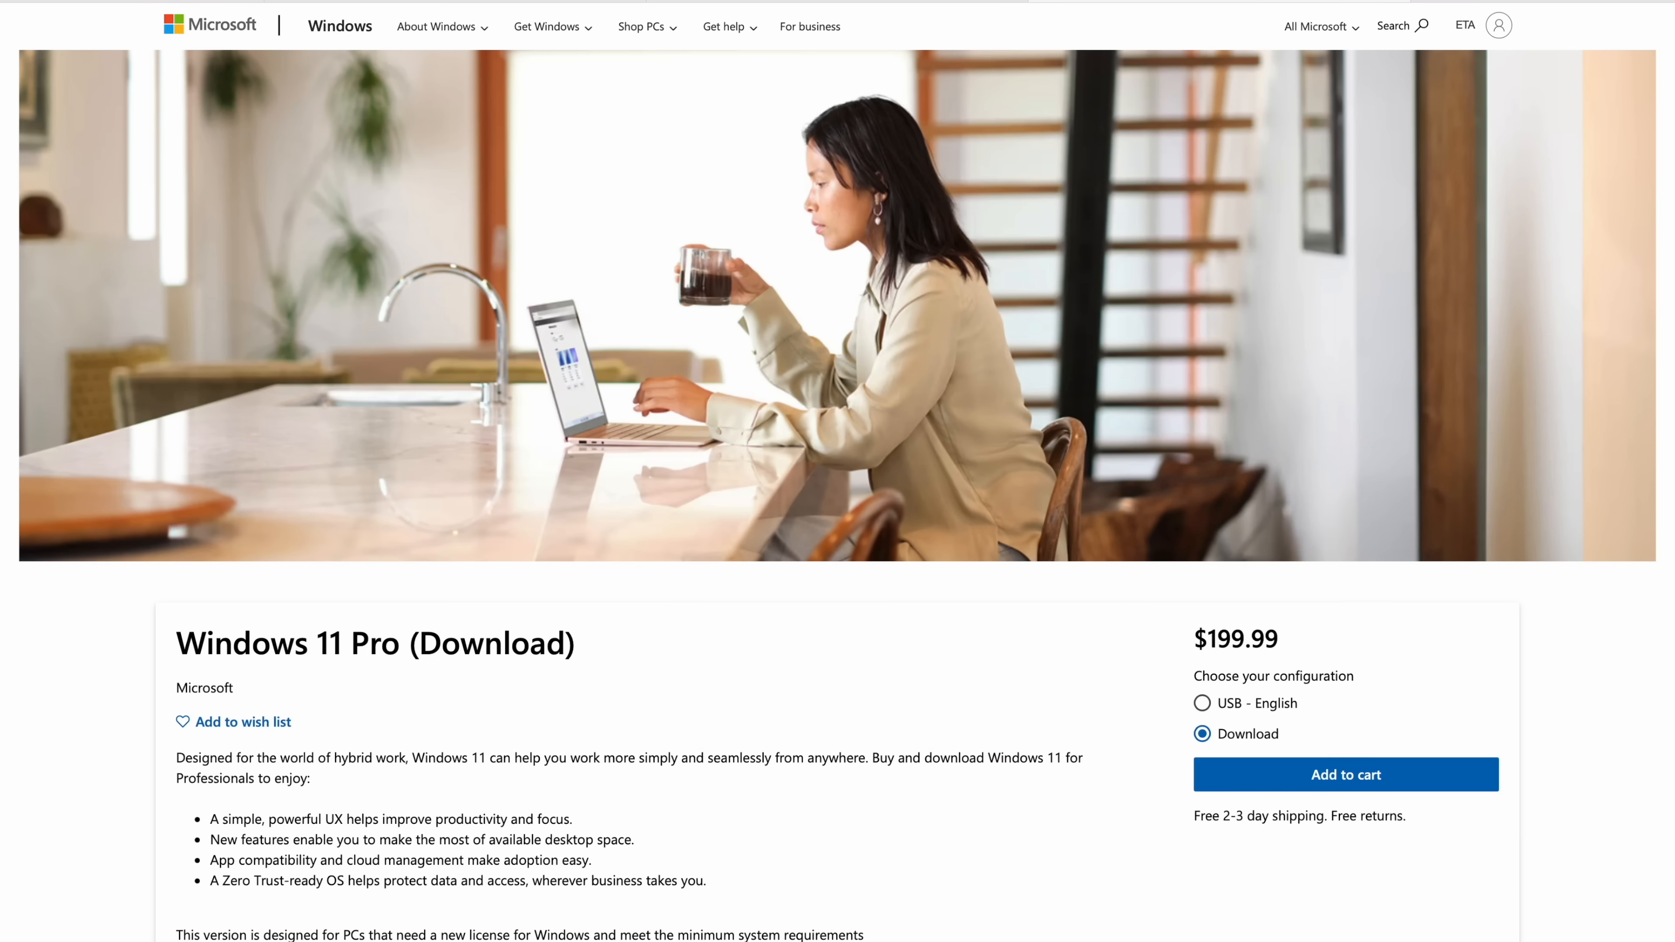
{"action": "mouse_move", "coordinate": [1244, 443]}
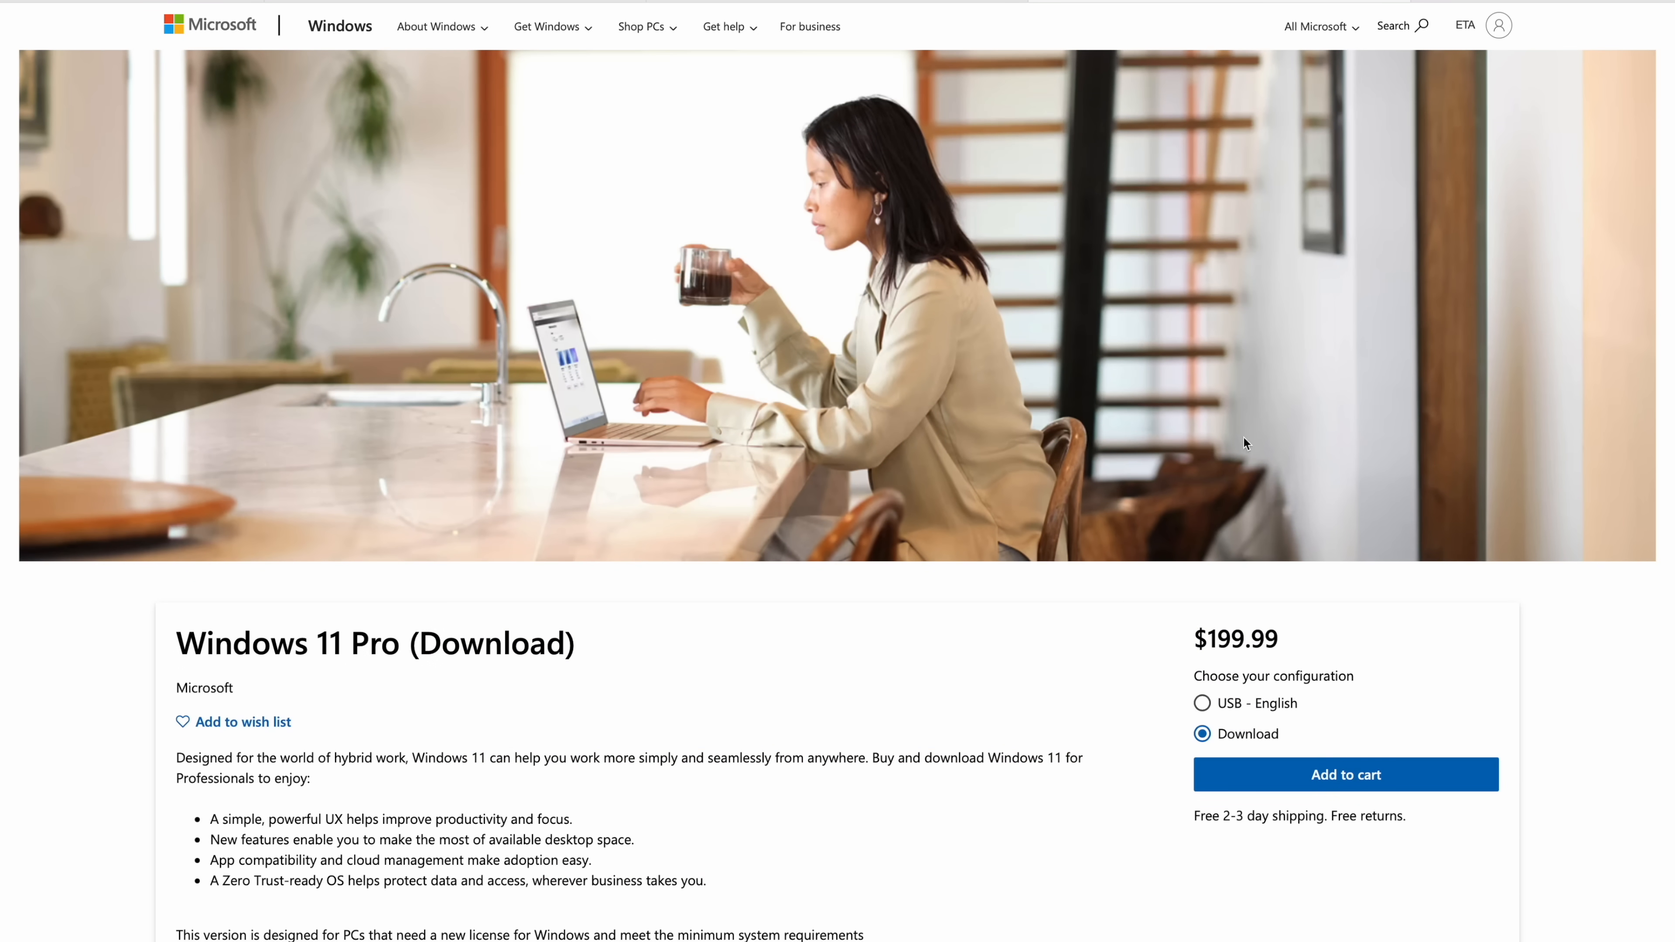
{"action": "mouse_move", "coordinate": [1598, 656]}
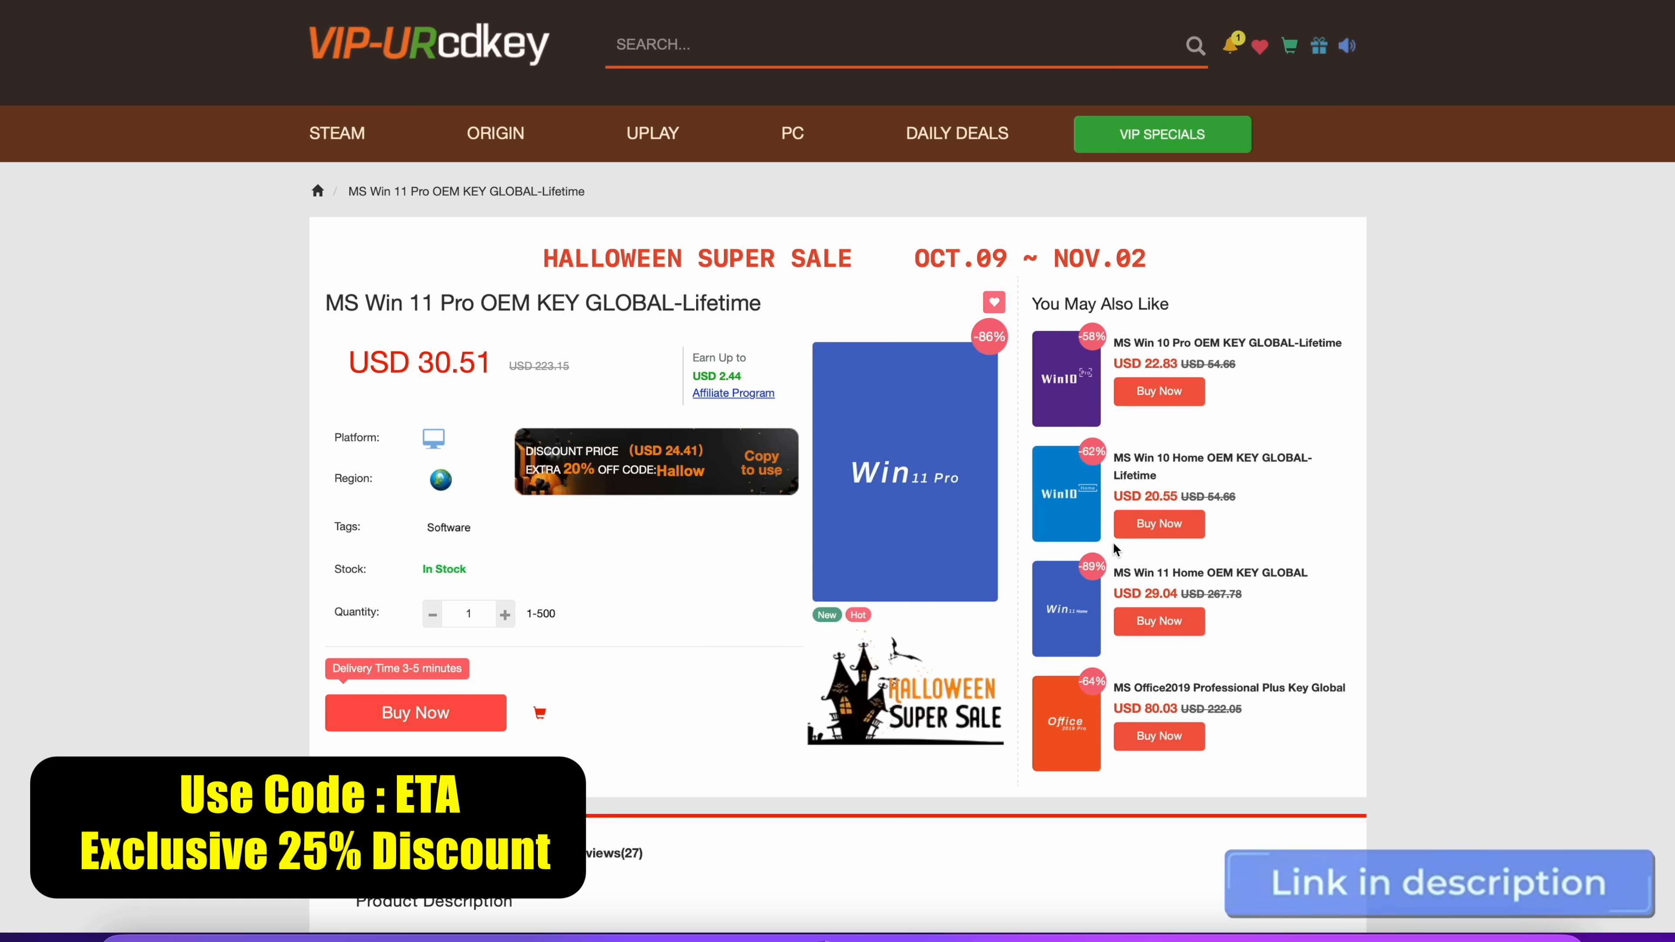
Buy the Win 11 Pro OEM key with promo code ETA applied, total USD 22.88, and submit the order.
{"action": "left_click", "coordinate": [414, 713]}
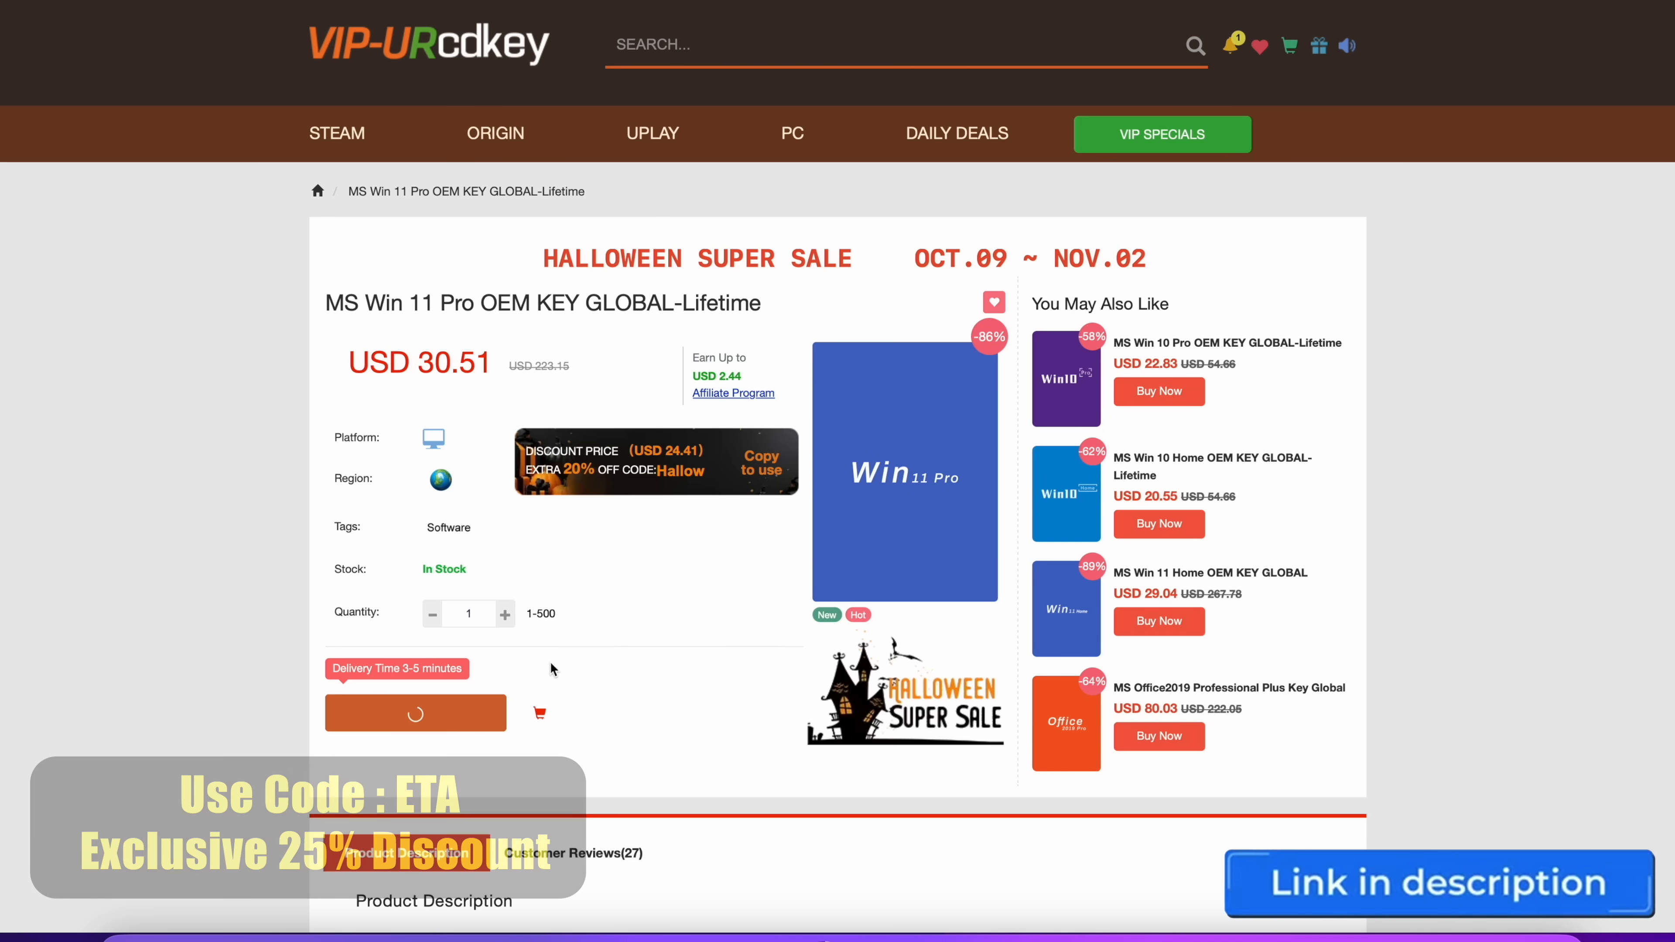
{"action": "left_click", "coordinate": [415, 713]}
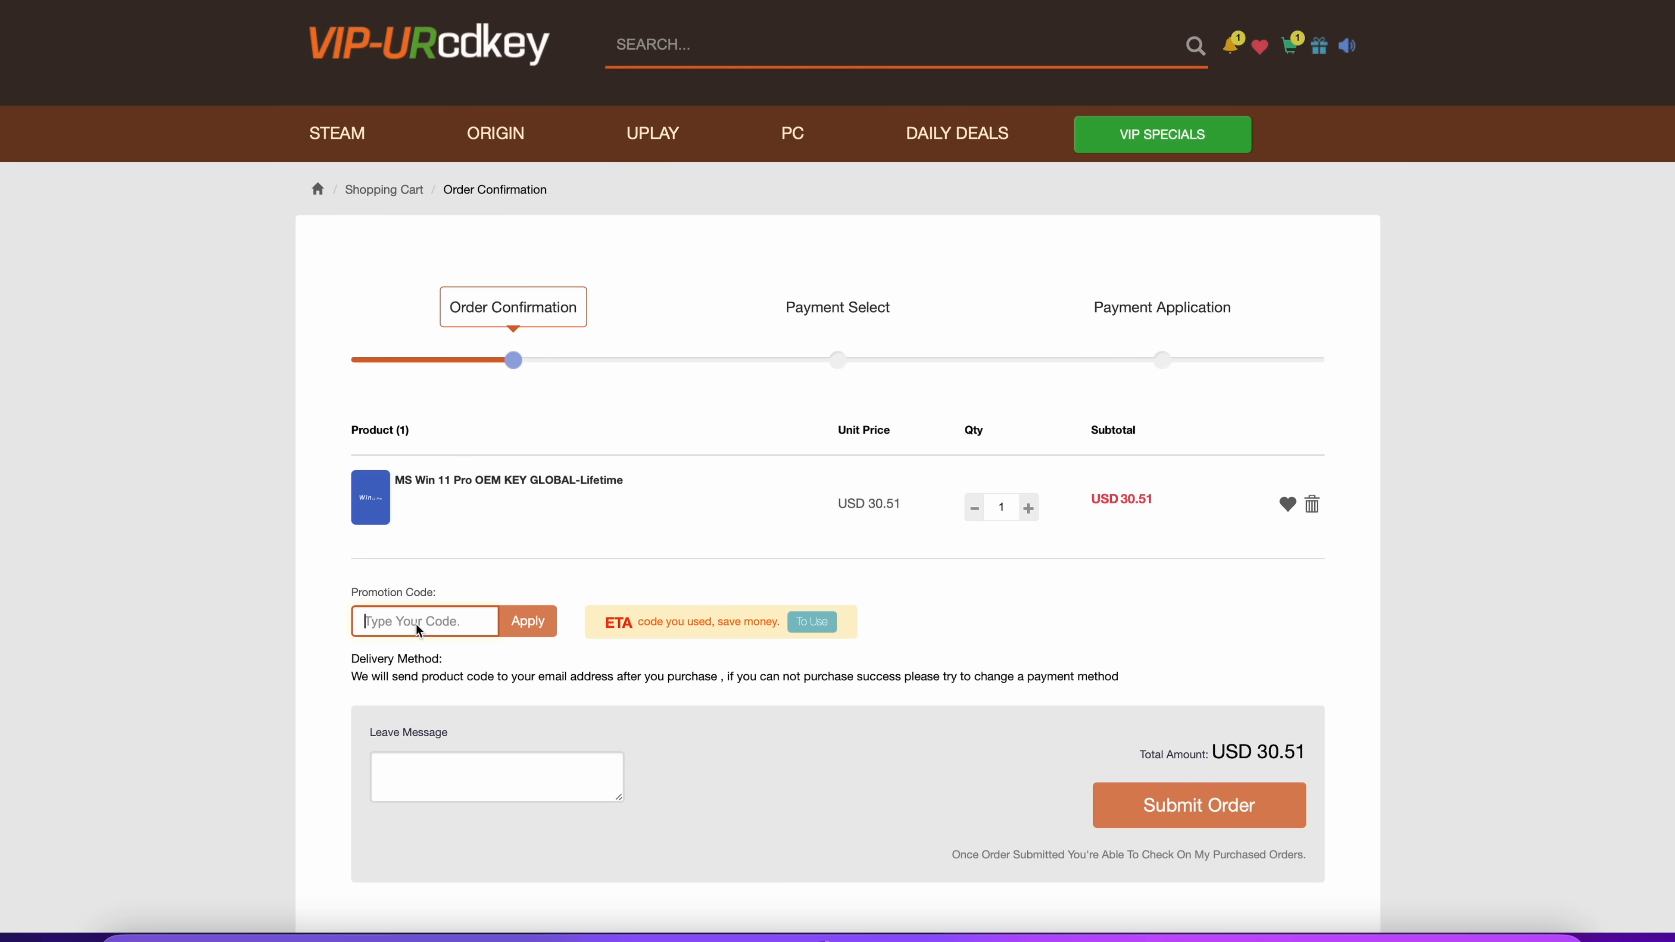
{"action": "type", "text": "ETA"}
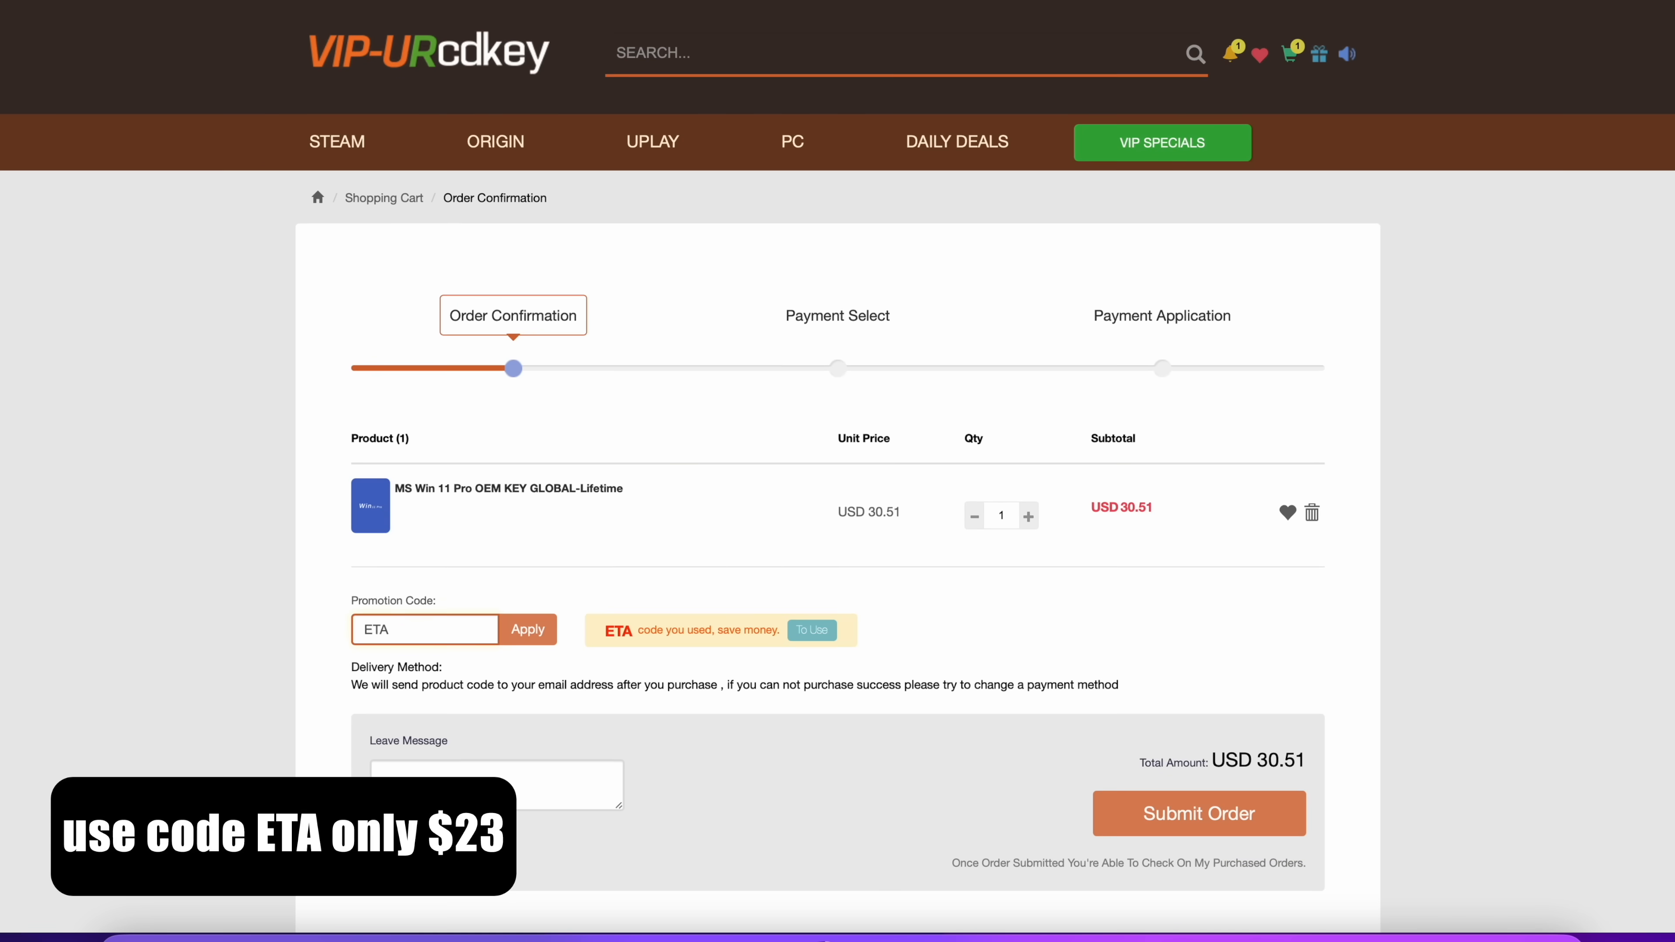
{"action": "left_click", "coordinate": [527, 629]}
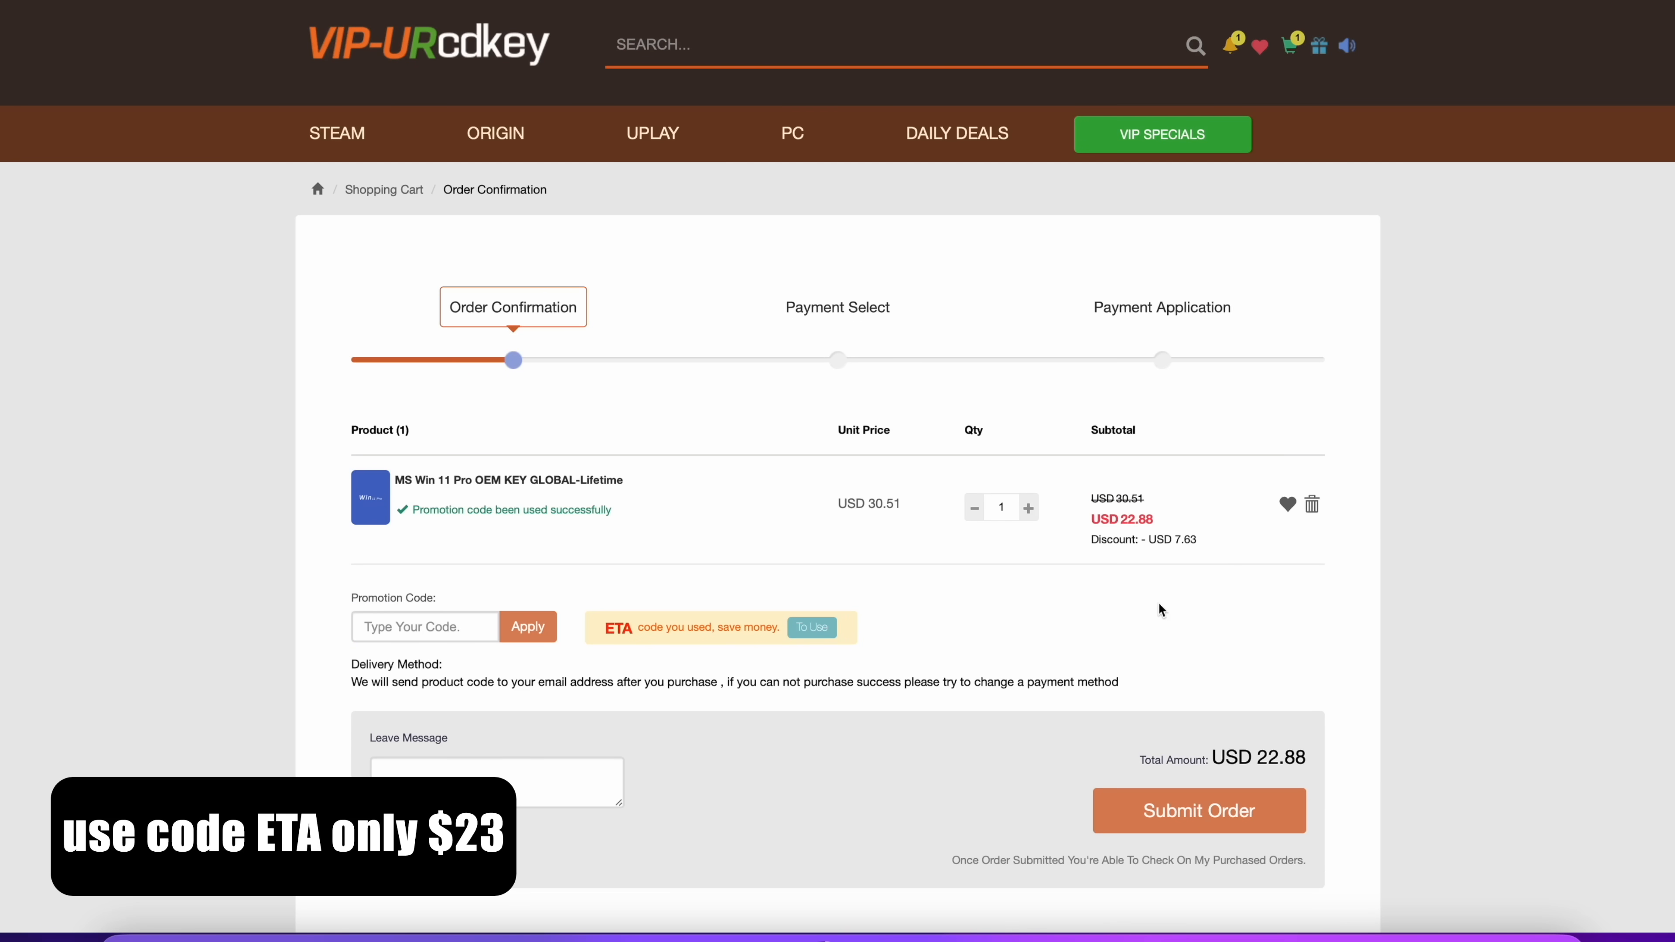
{"action": "mouse_move", "coordinate": [1199, 810]}
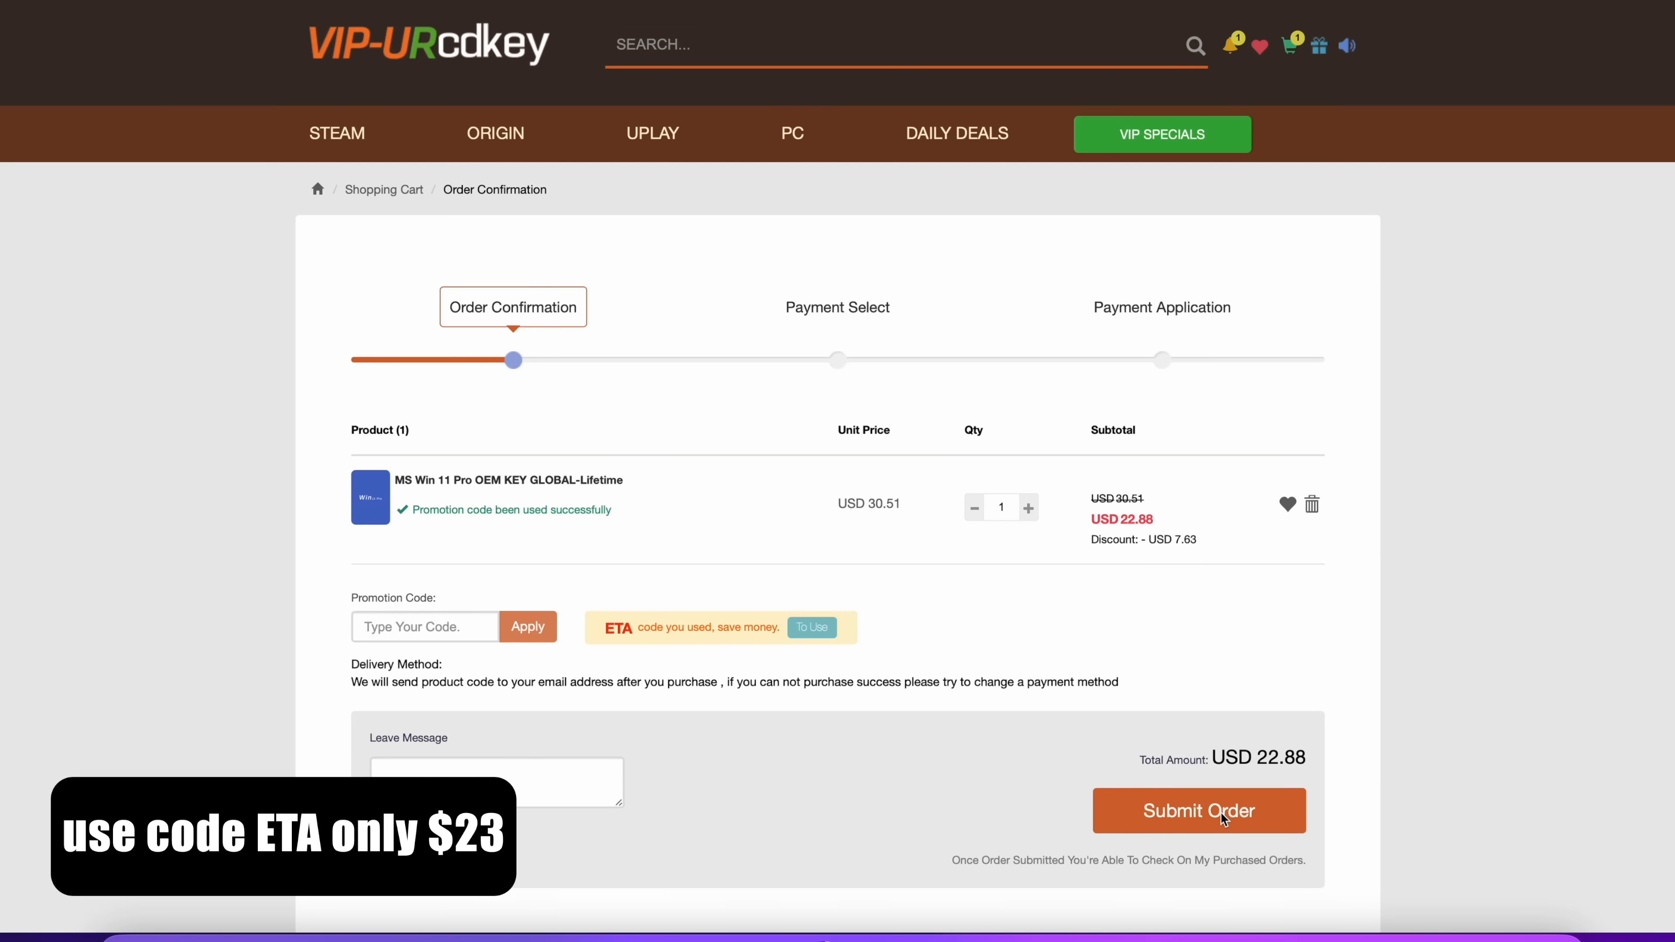
{"action": "left_click", "coordinate": [1198, 810]}
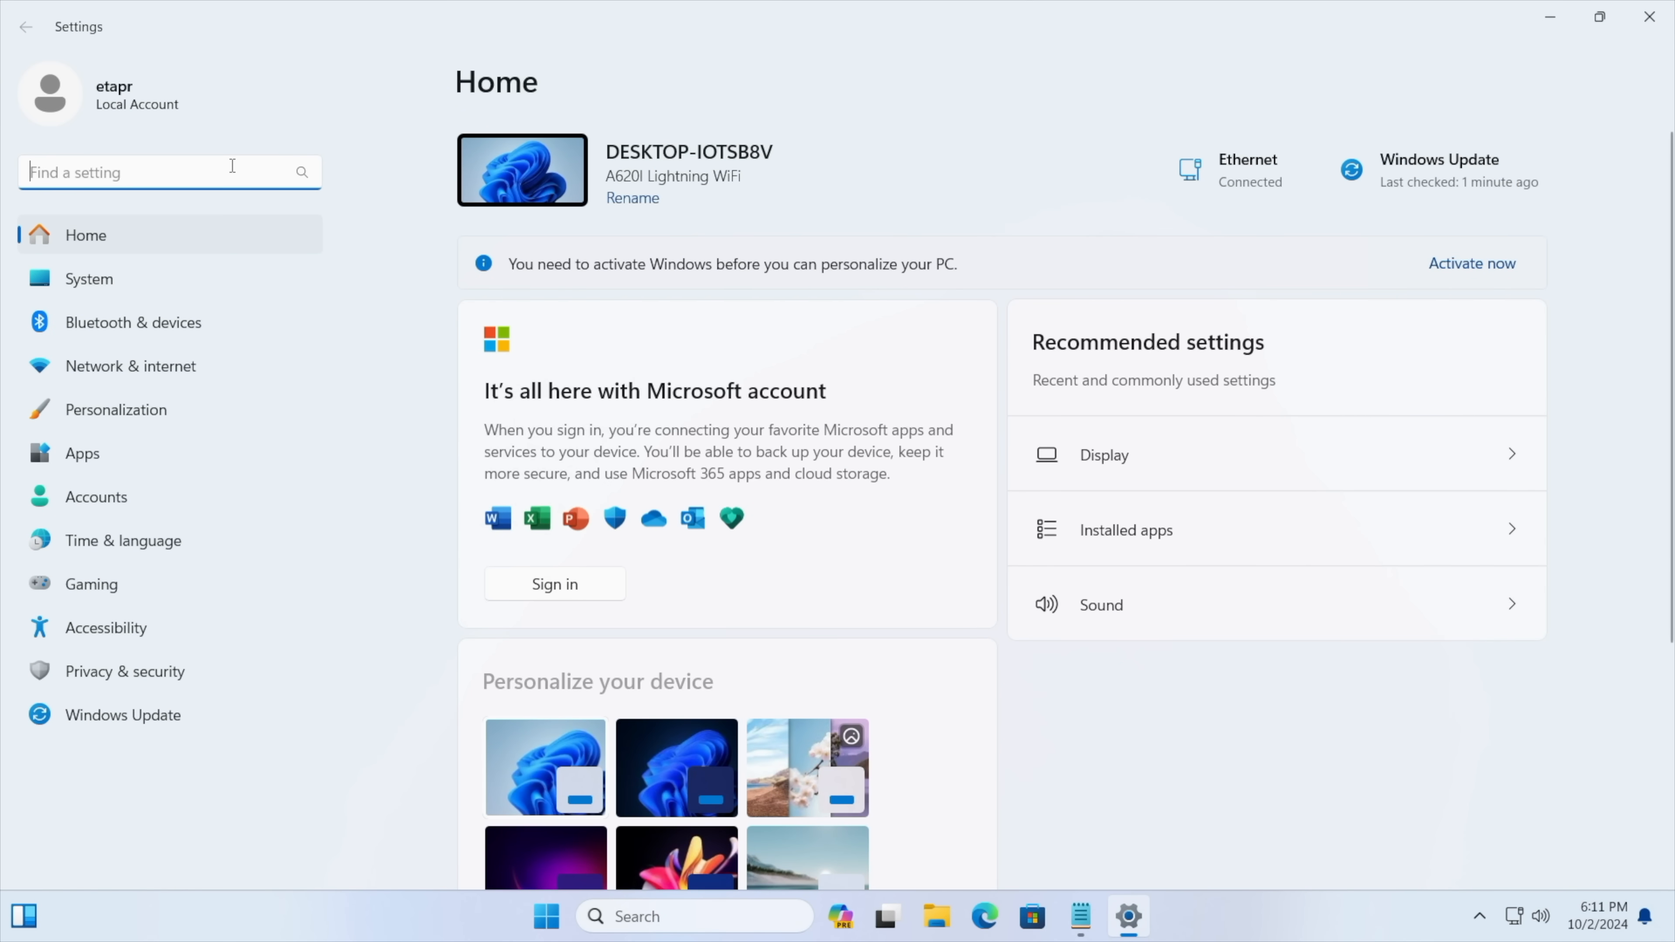
Find Activation settings via 'act', enter the product key and confirm activating Windows 11.
{"action": "type", "text": "act"}
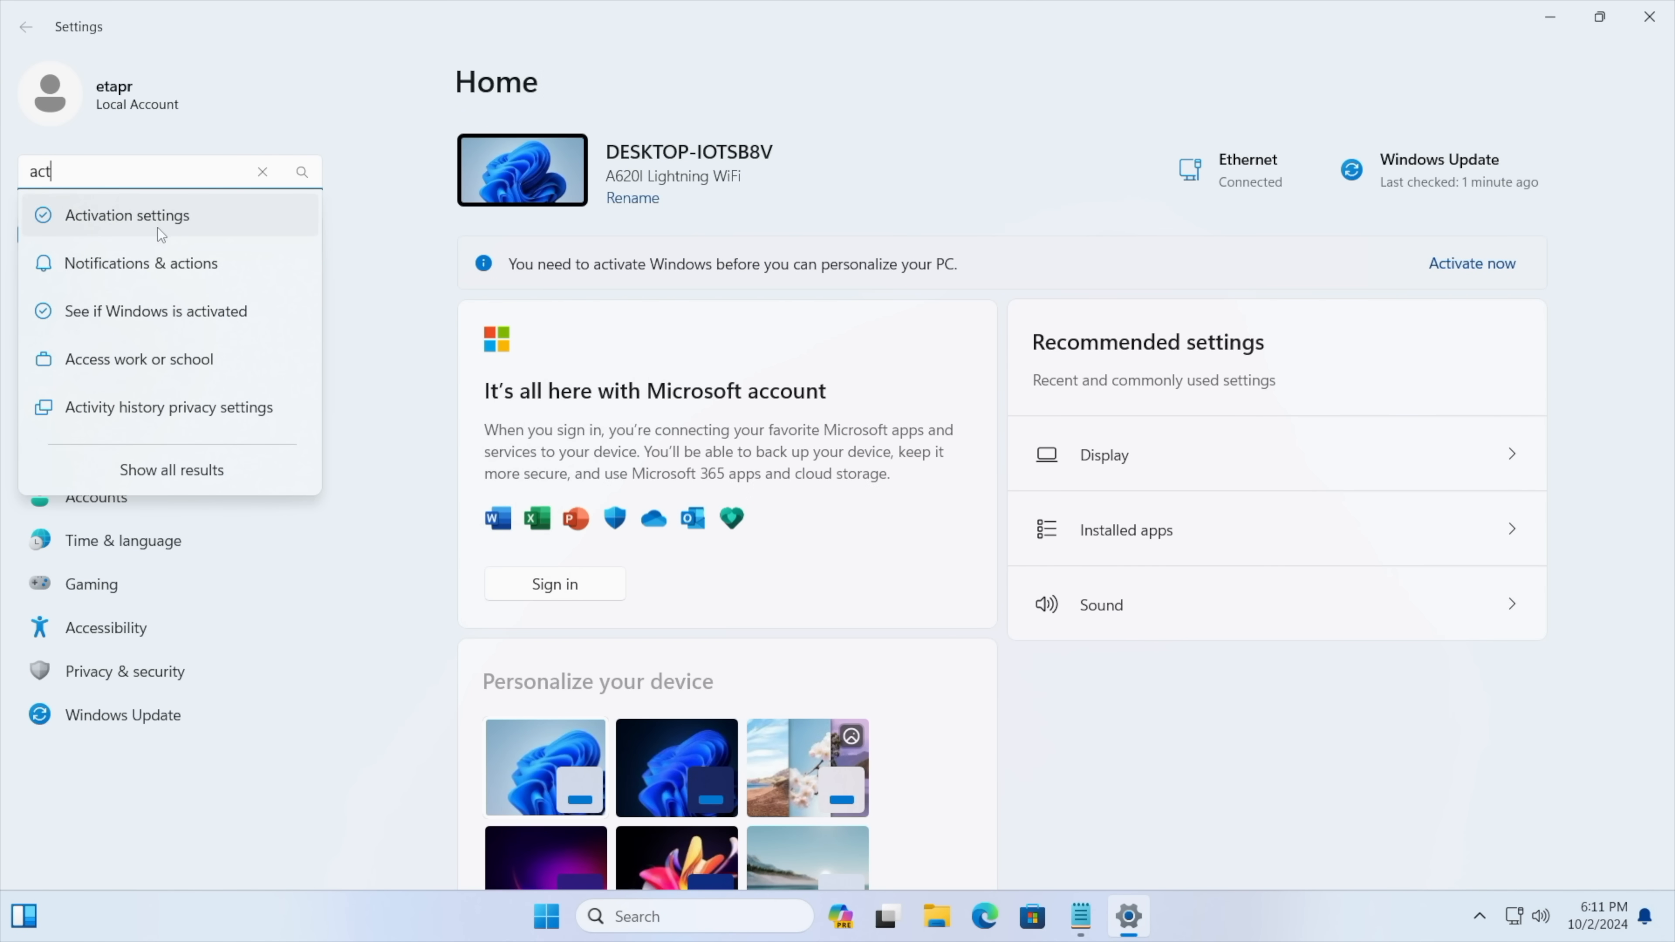
{"action": "left_click", "coordinate": [125, 214]}
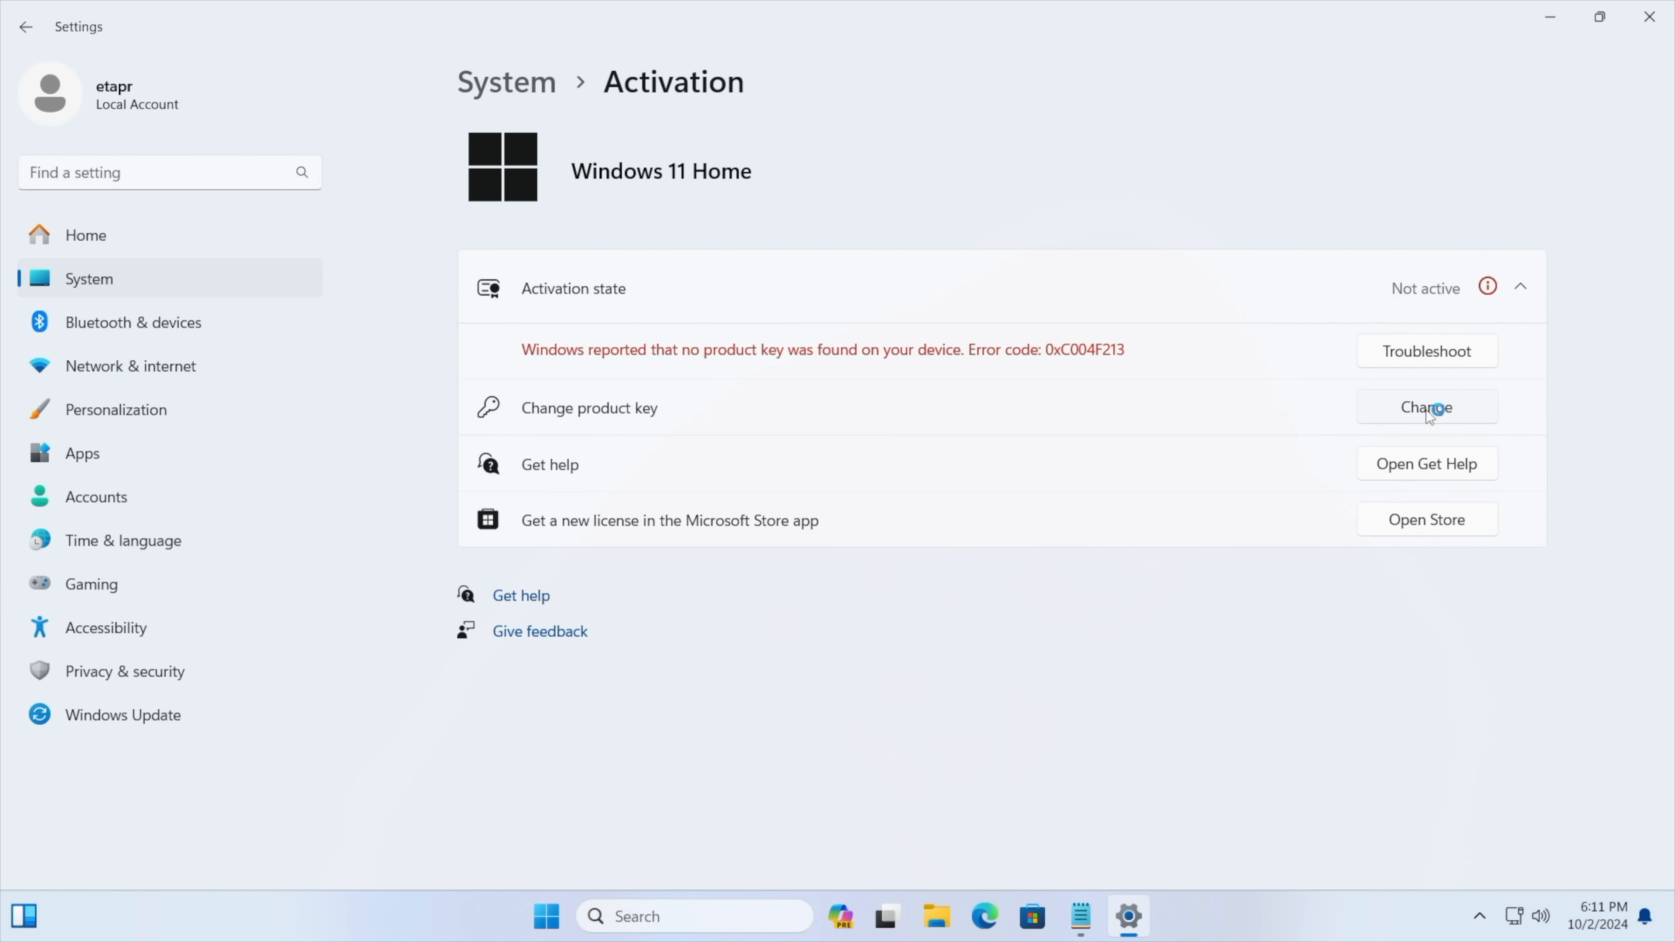
{"action": "left_click", "coordinate": [1425, 407]}
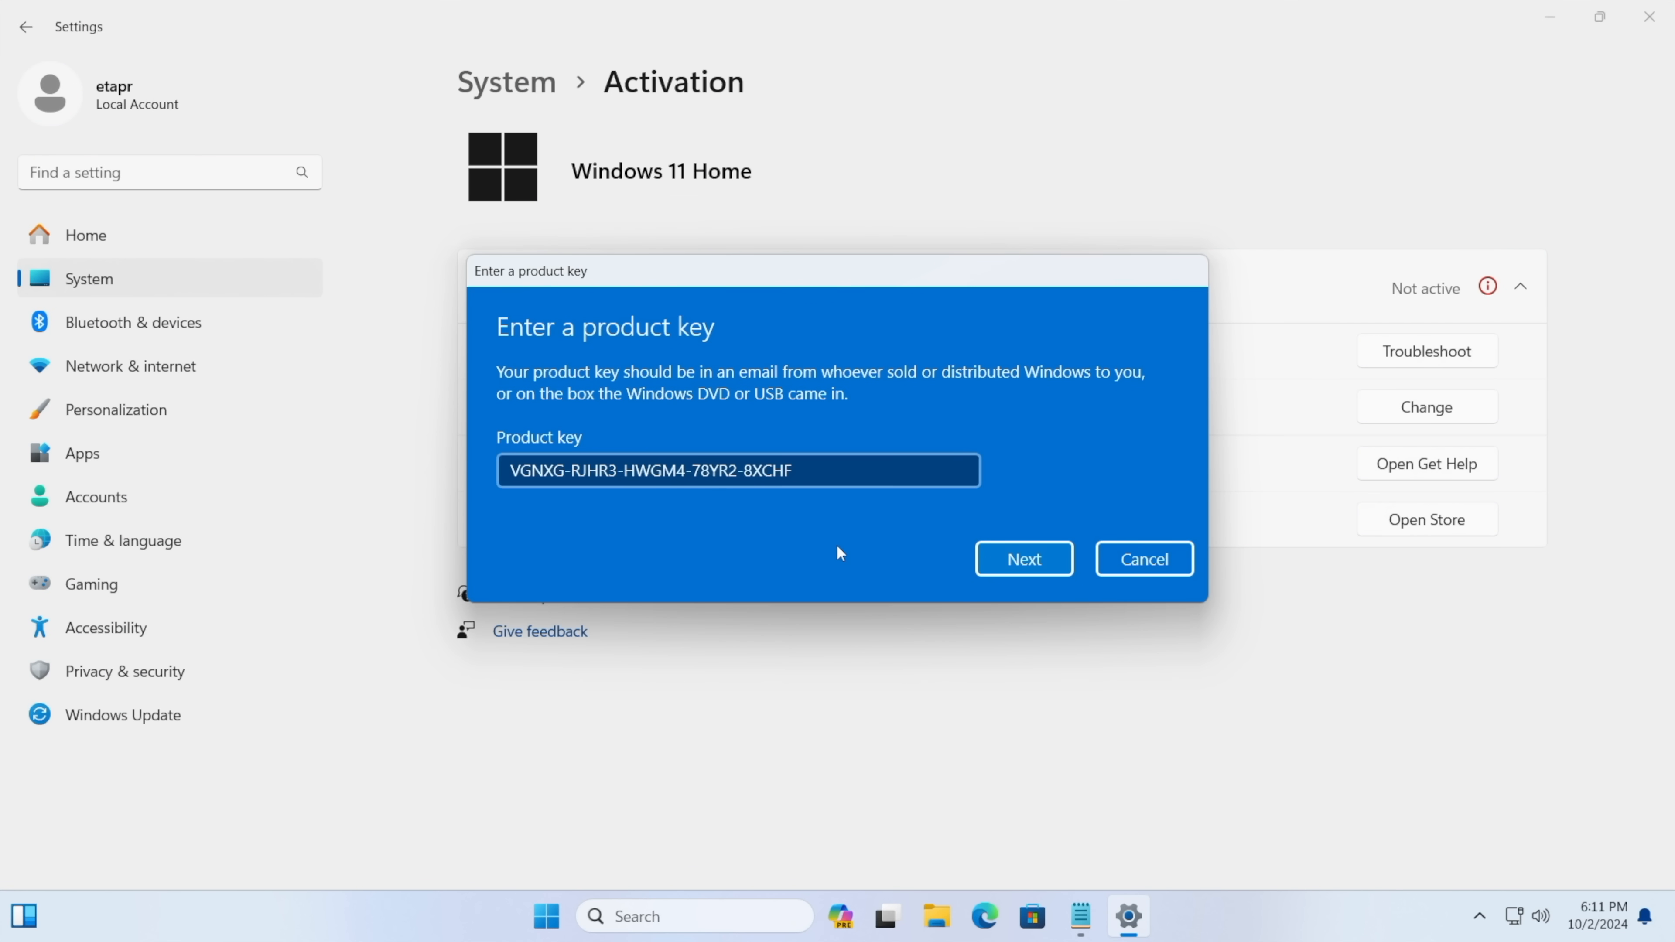
{"action": "left_click", "coordinate": [1021, 559]}
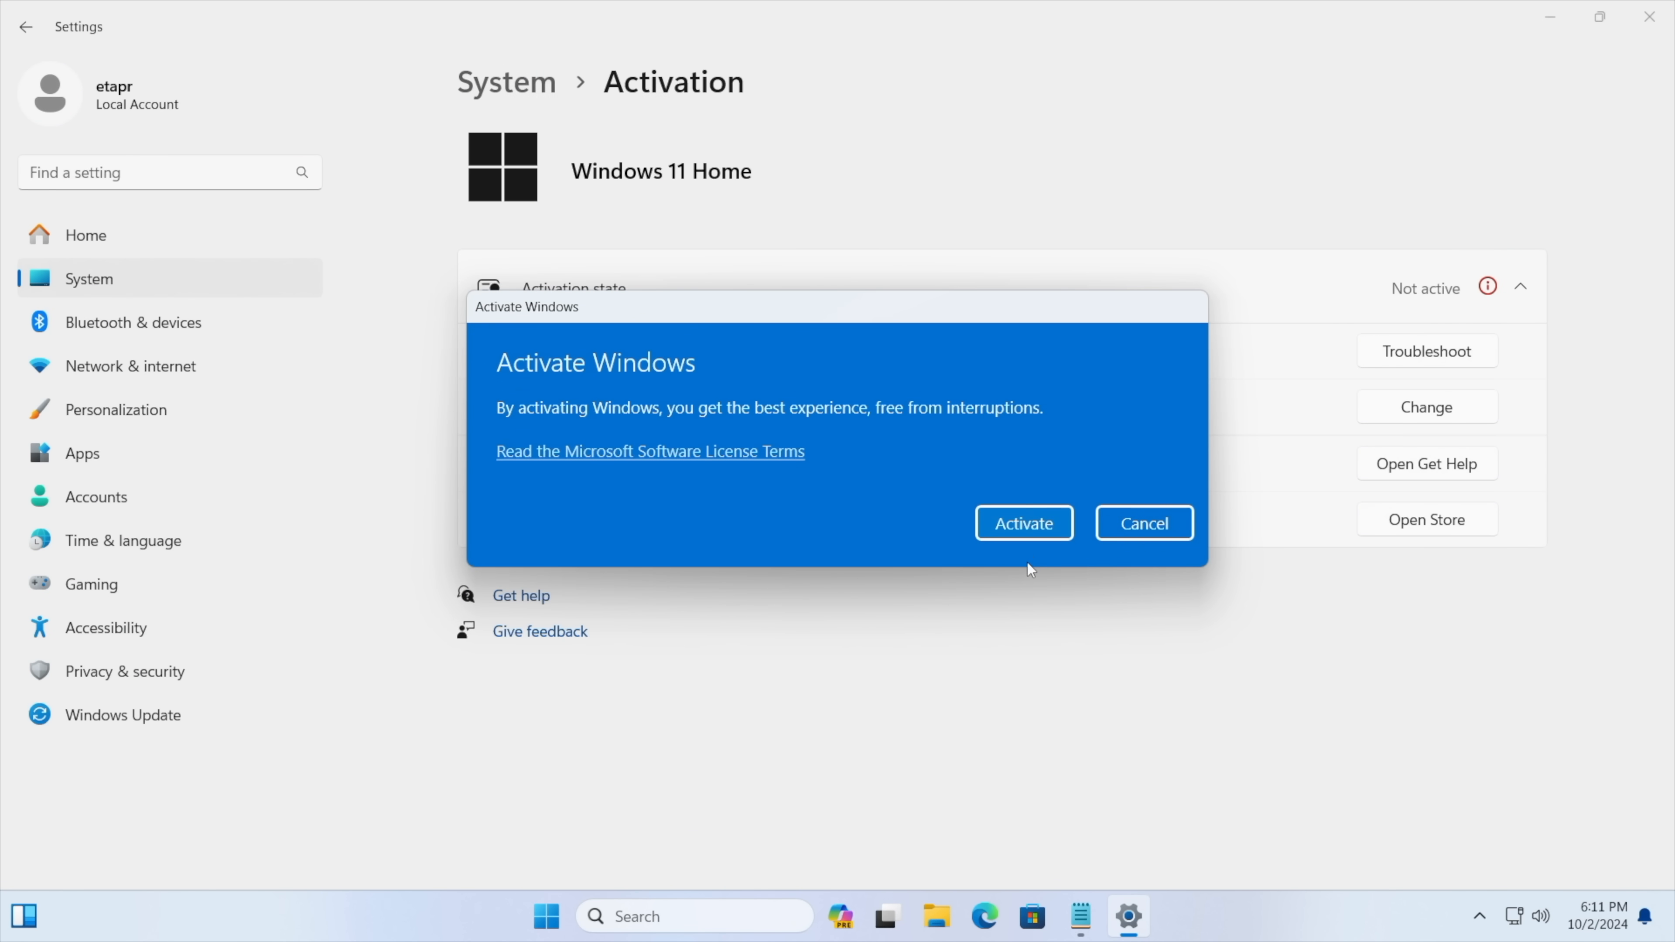
{"action": "left_click", "coordinate": [1022, 523]}
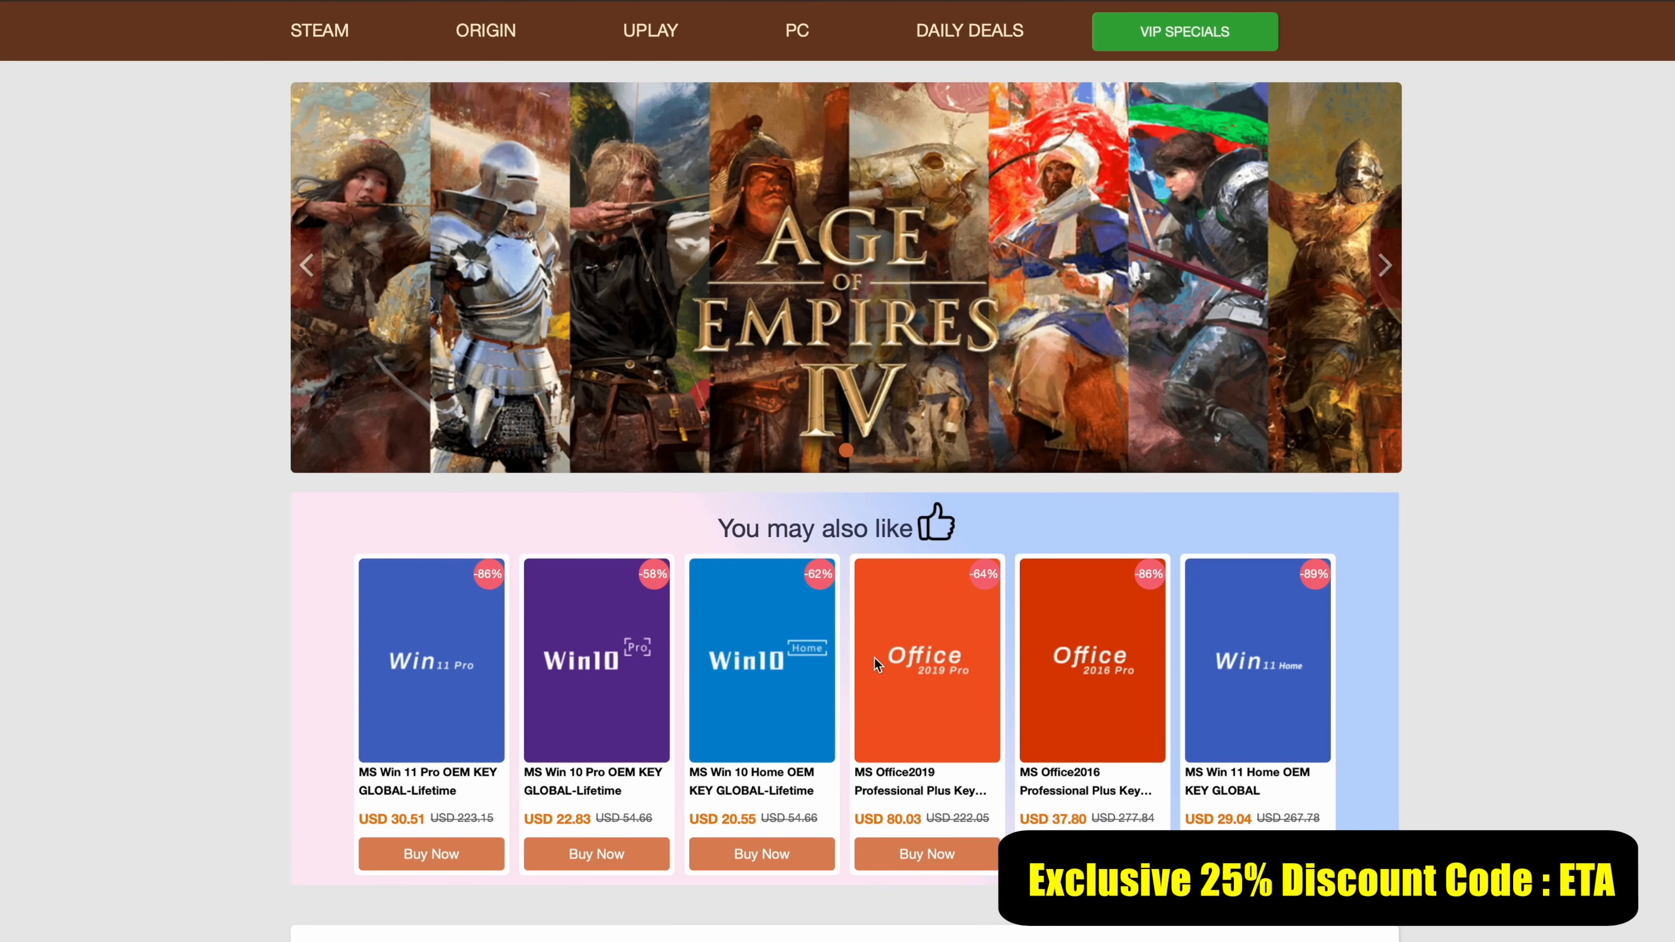
{"action": "mouse_move", "coordinate": [1250, 661]}
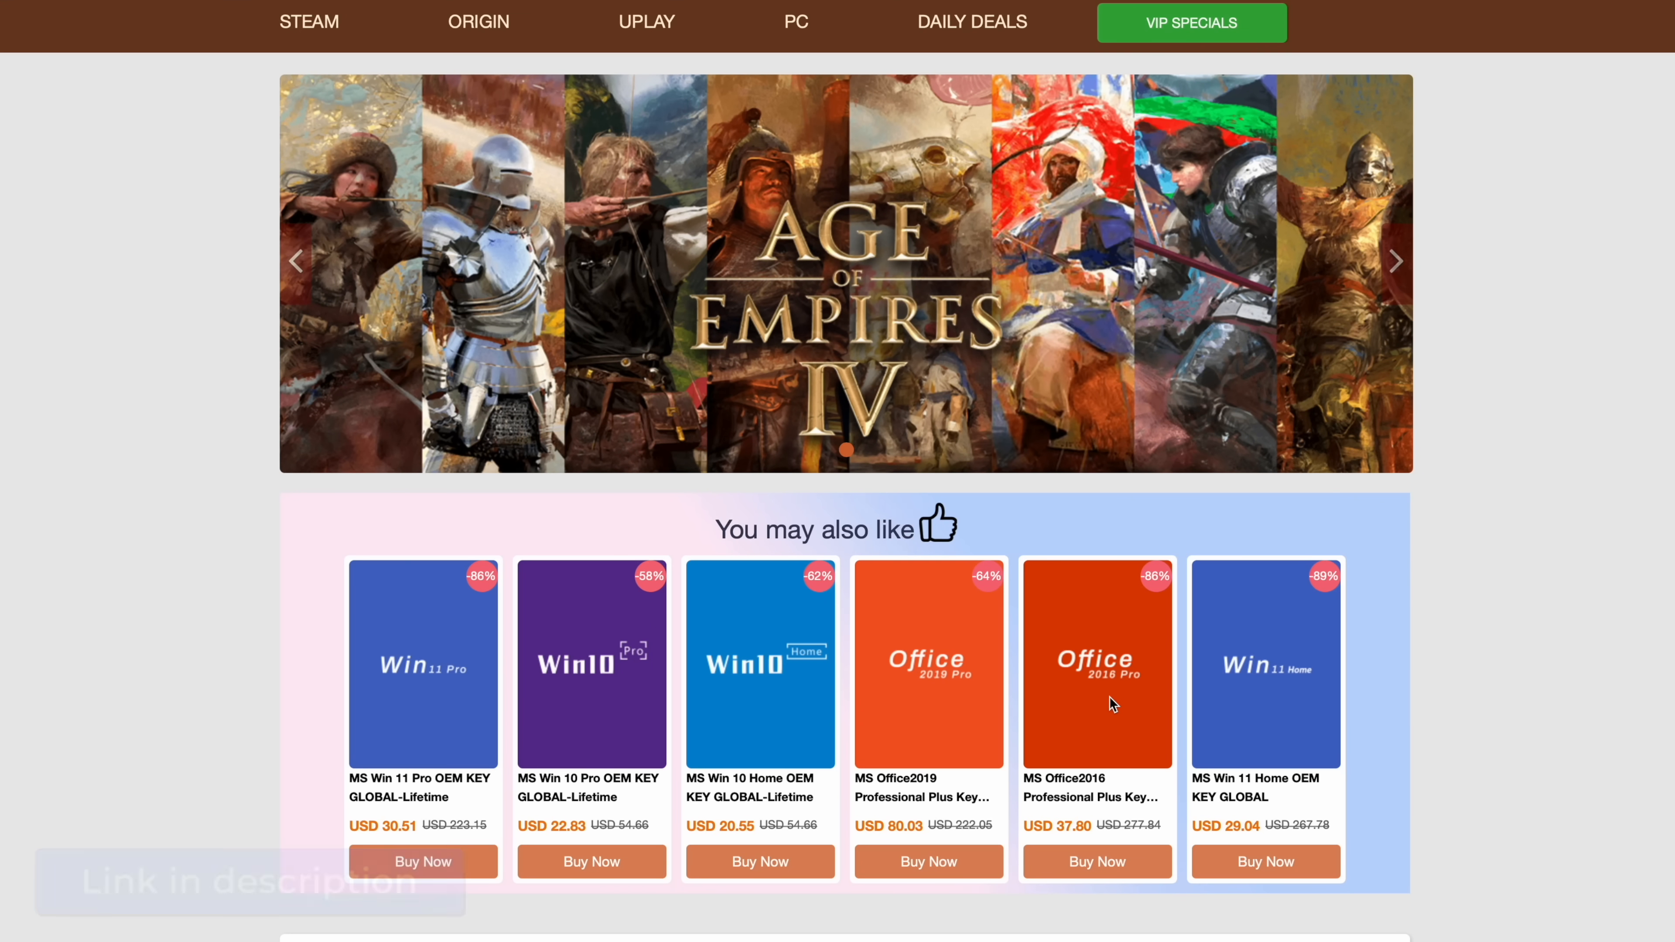
{"action": "mouse_move", "coordinate": [617, 656]}
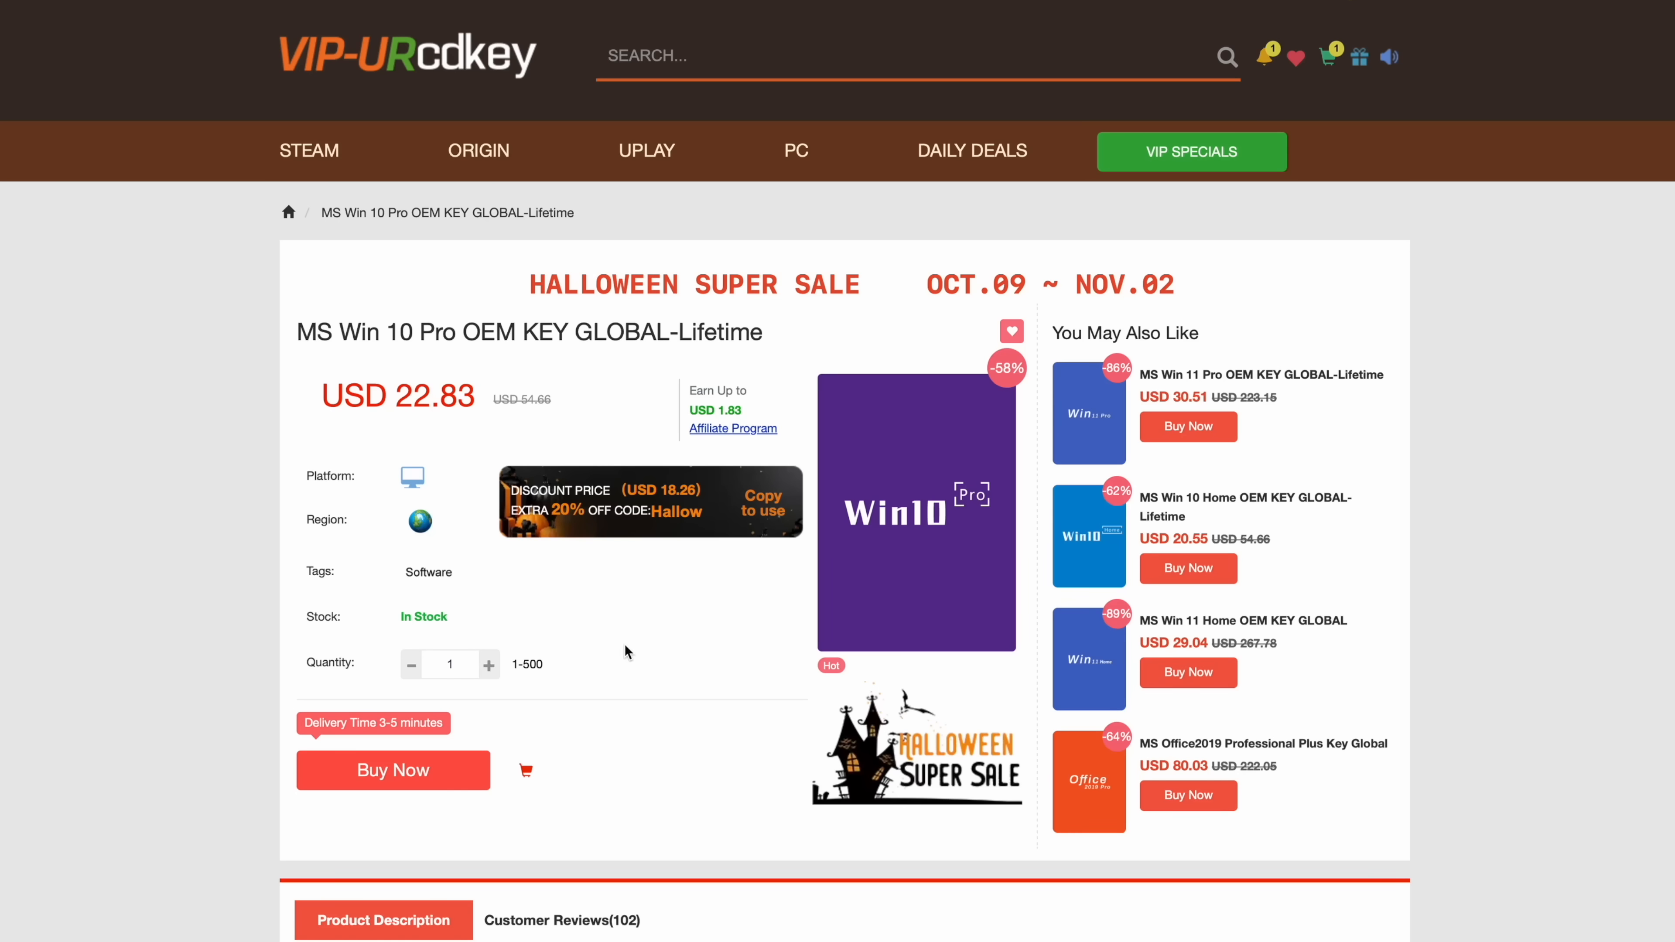
{"action": "mouse_move", "coordinate": [1078, 425]}
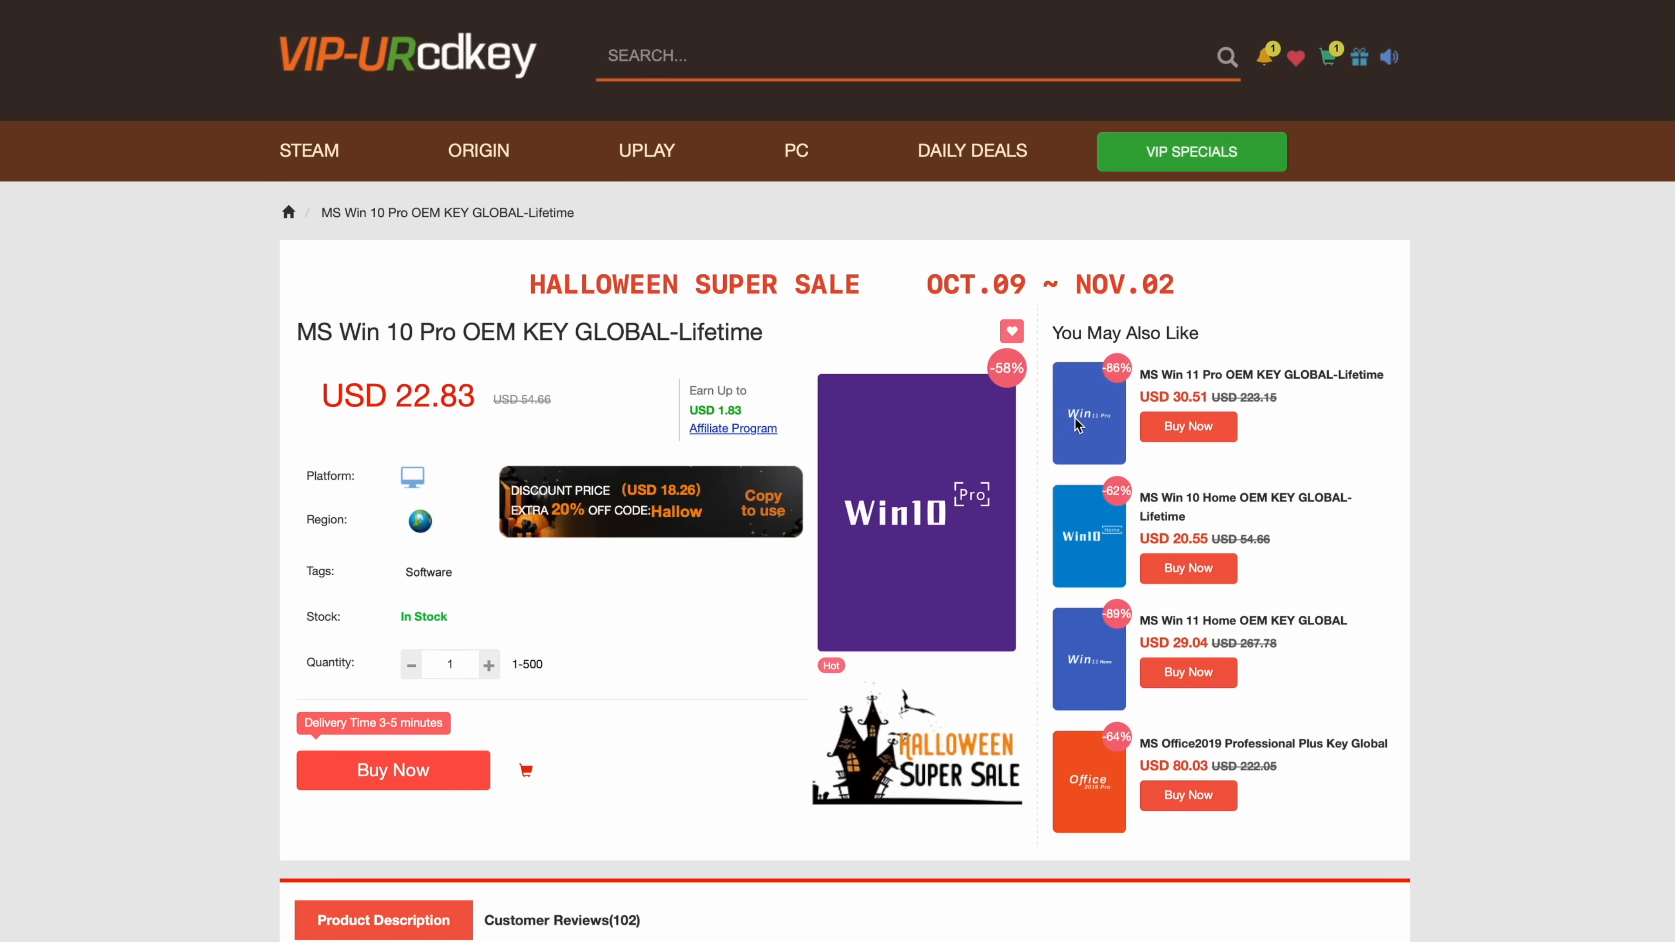
{"action": "left_click", "coordinate": [1088, 413]}
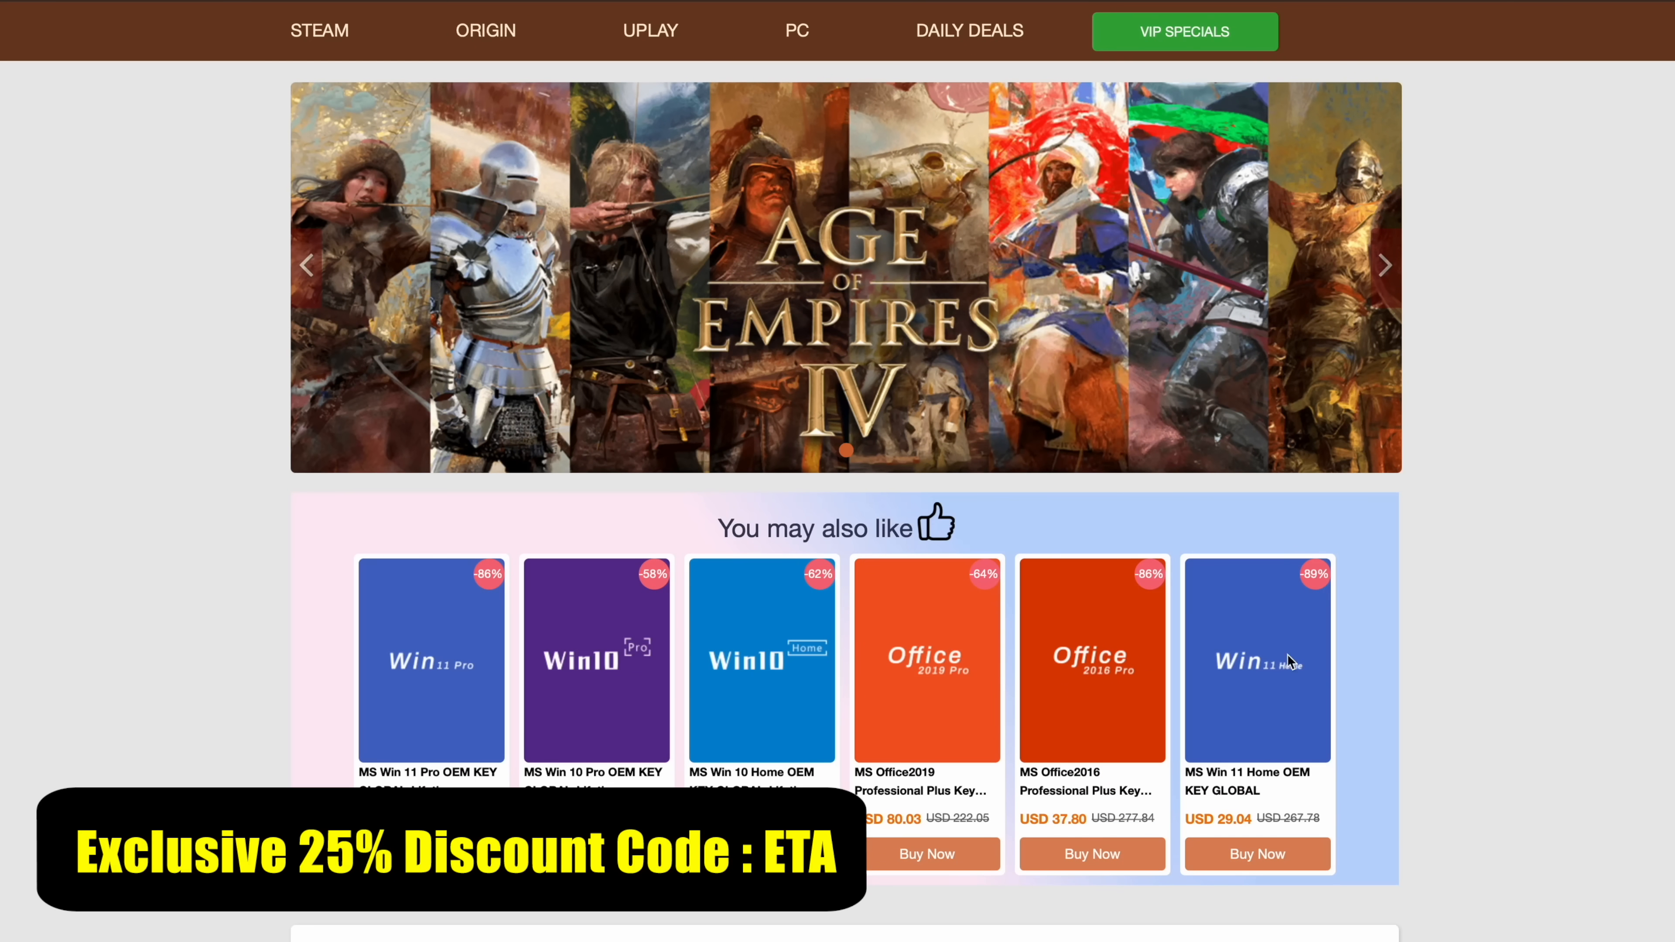
{"action": "mouse_move", "coordinate": [643, 661]}
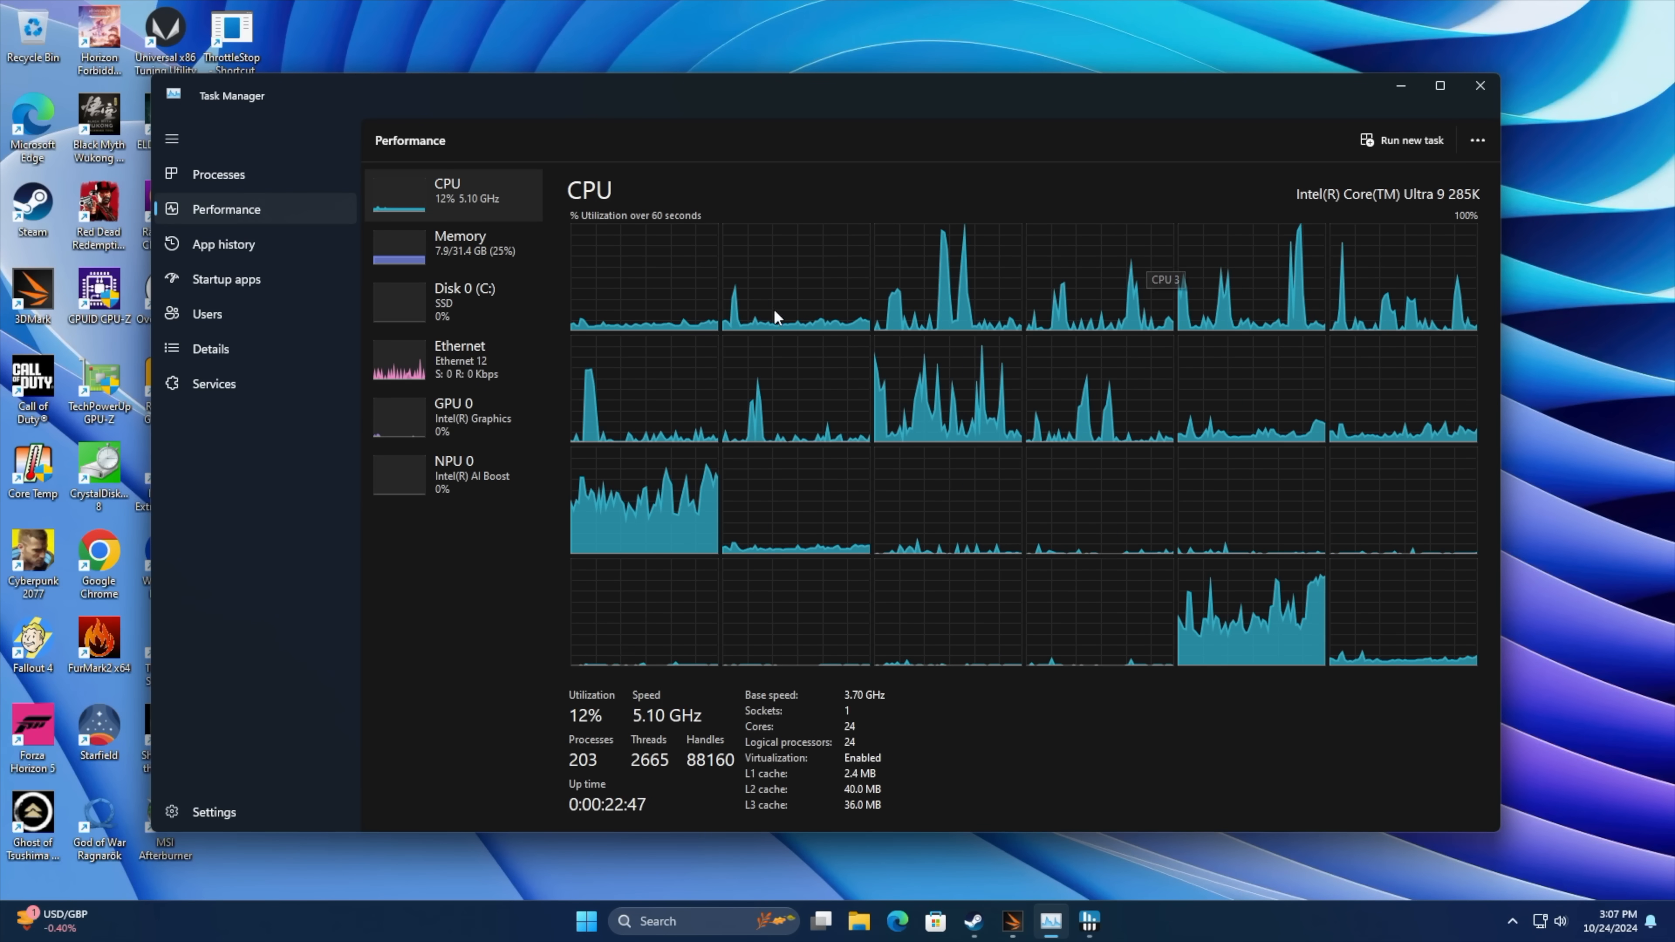
Review the Intel GPU, memory and NPU (0% utilization) performance pages, ending on GPU 0.
{"action": "left_click", "coordinate": [453, 417]}
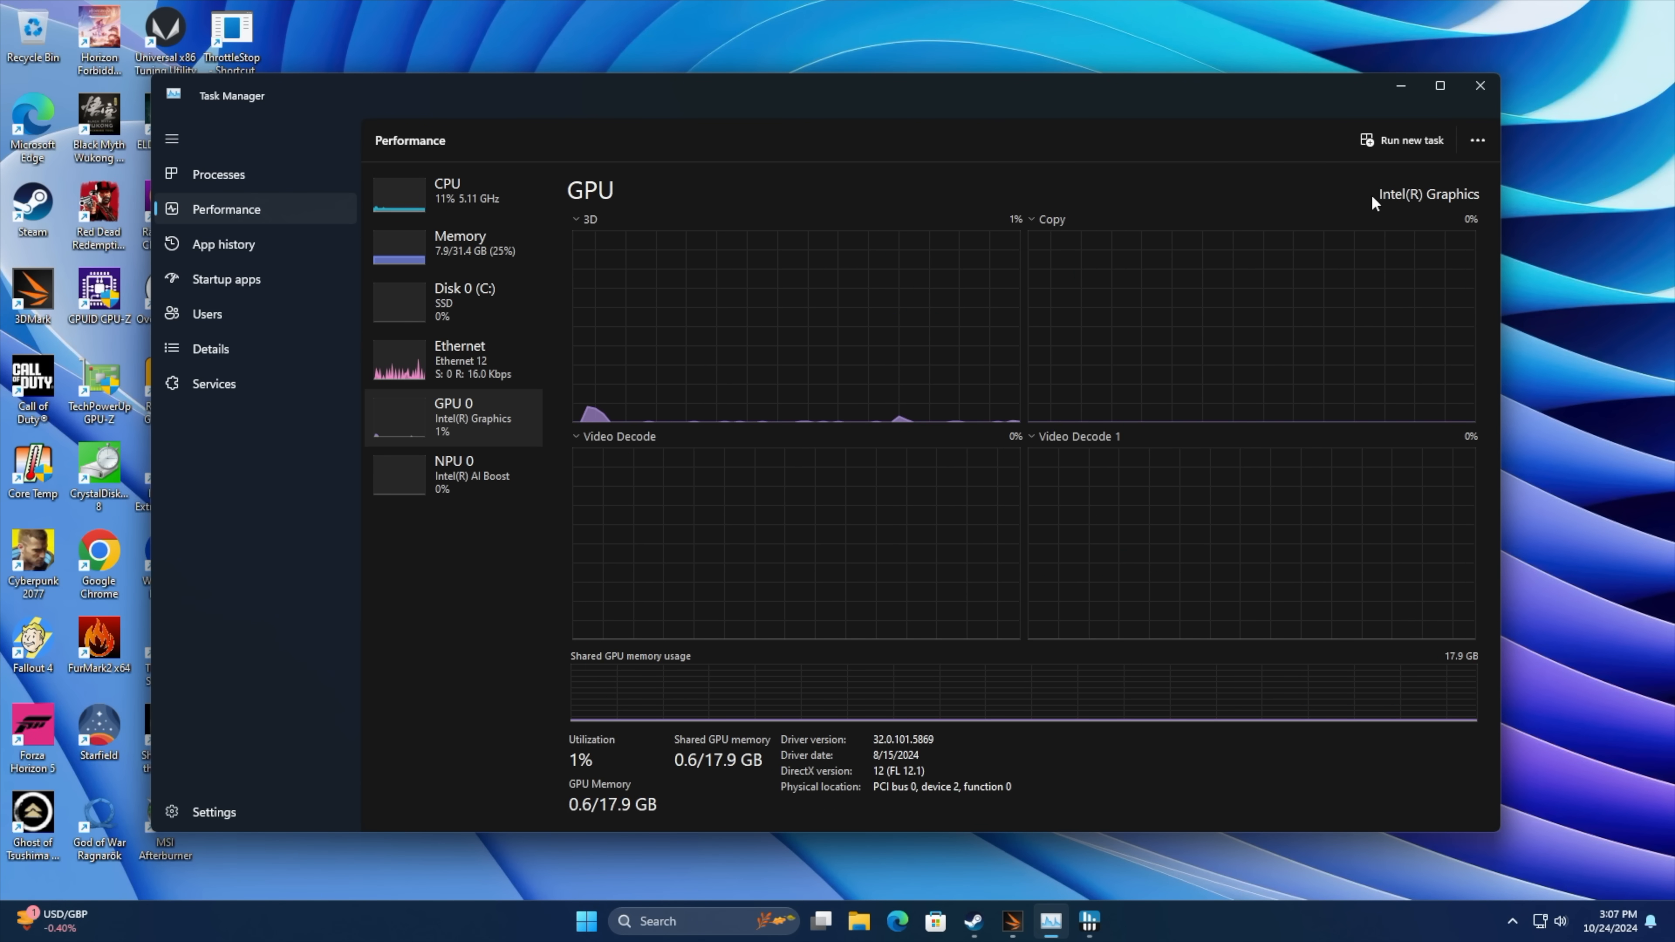
{"action": "mouse_move", "coordinate": [1450, 221]}
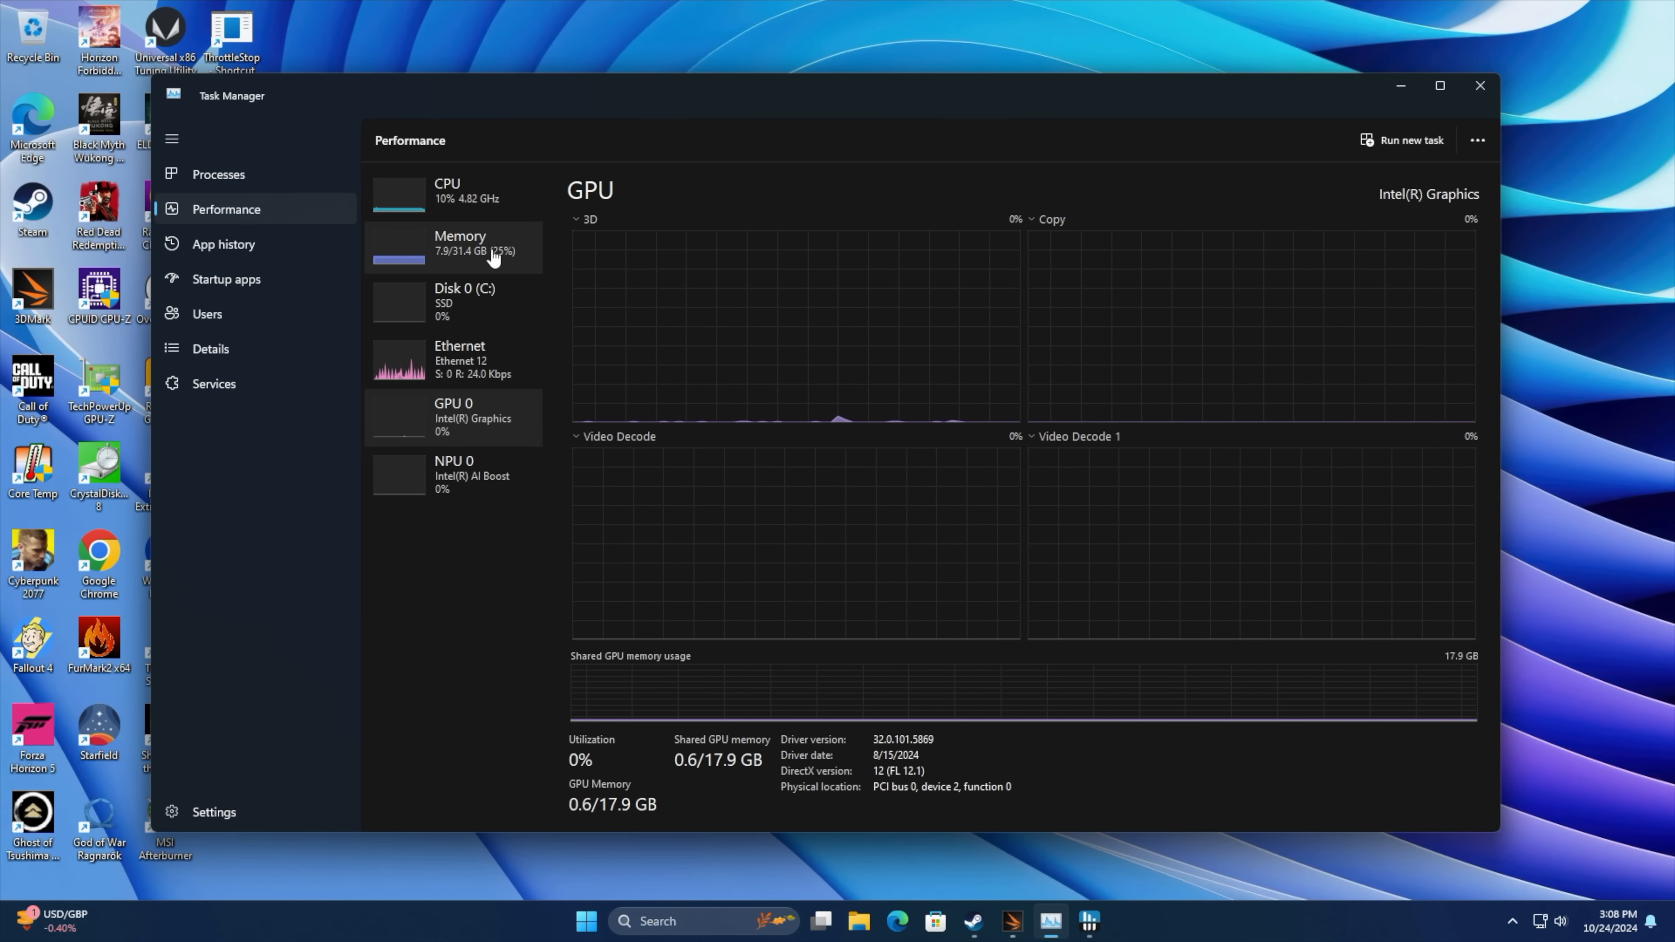
{"action": "left_click", "coordinate": [460, 242]}
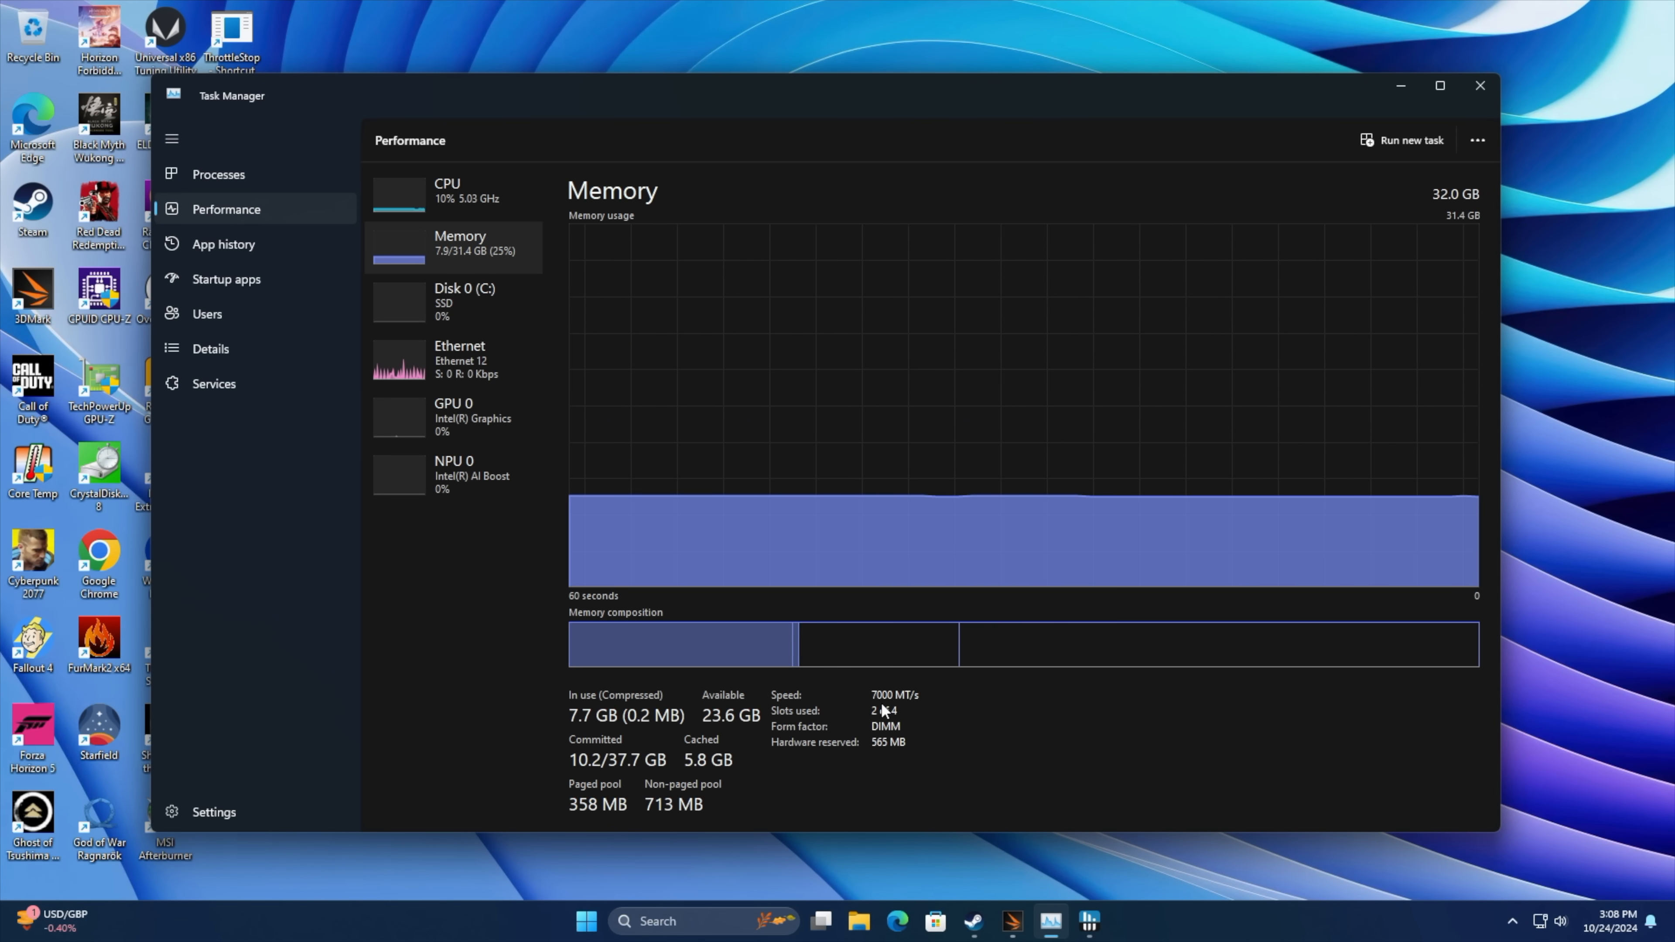
{"action": "mouse_move", "coordinate": [918, 714]}
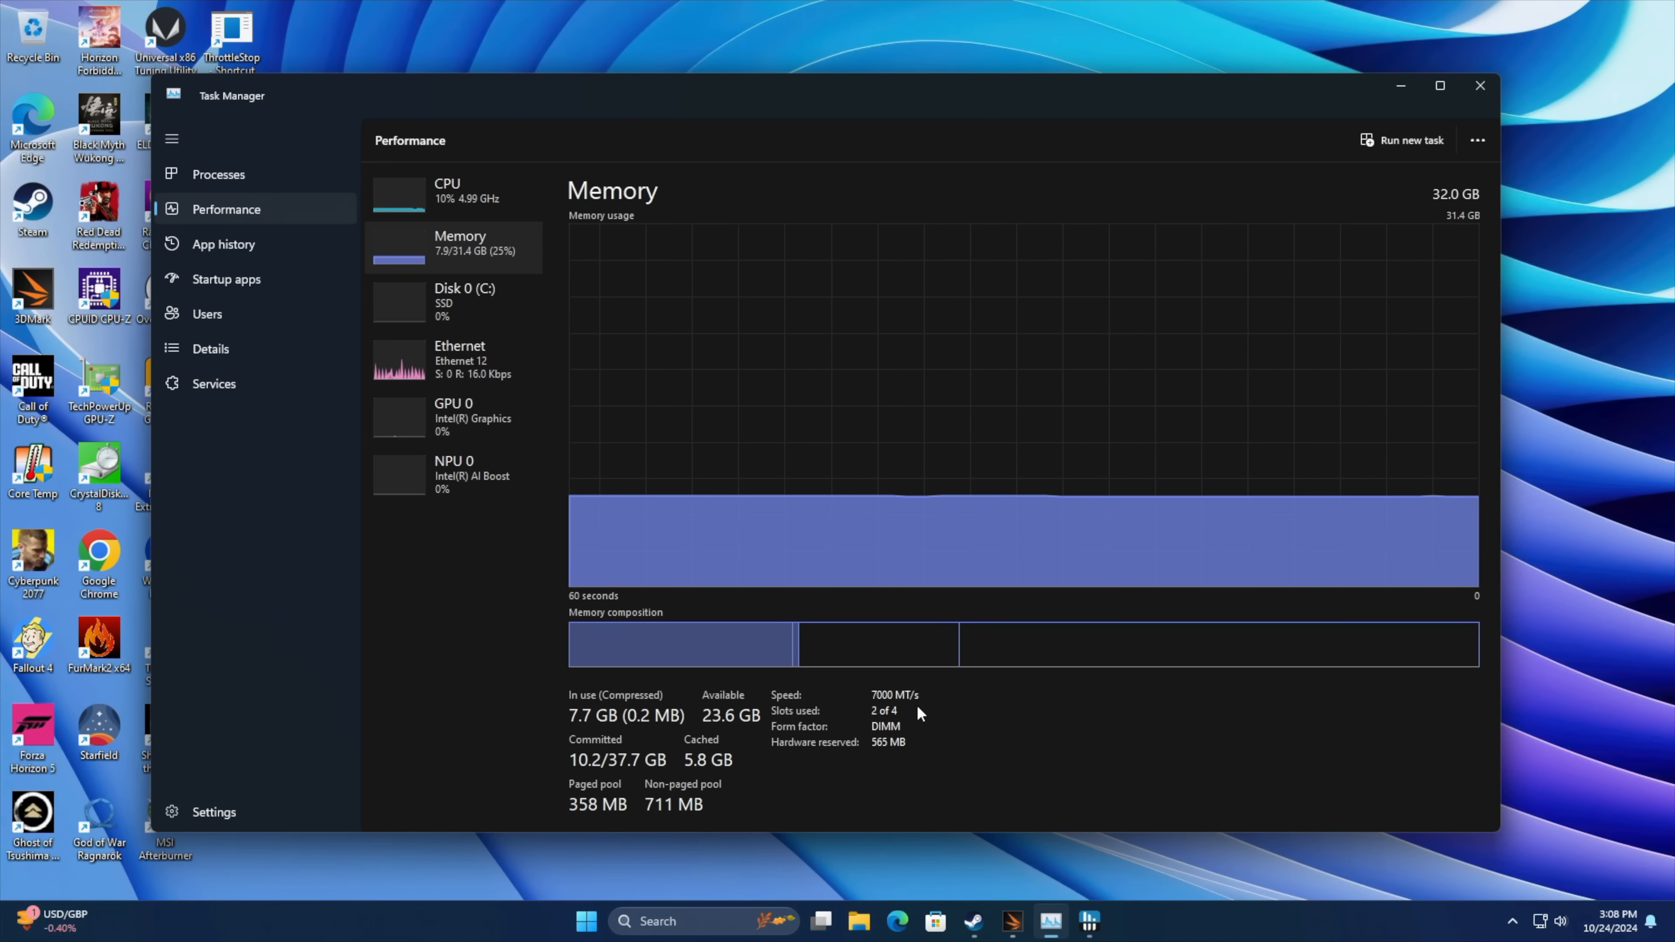
{"action": "left_click", "coordinate": [453, 473]}
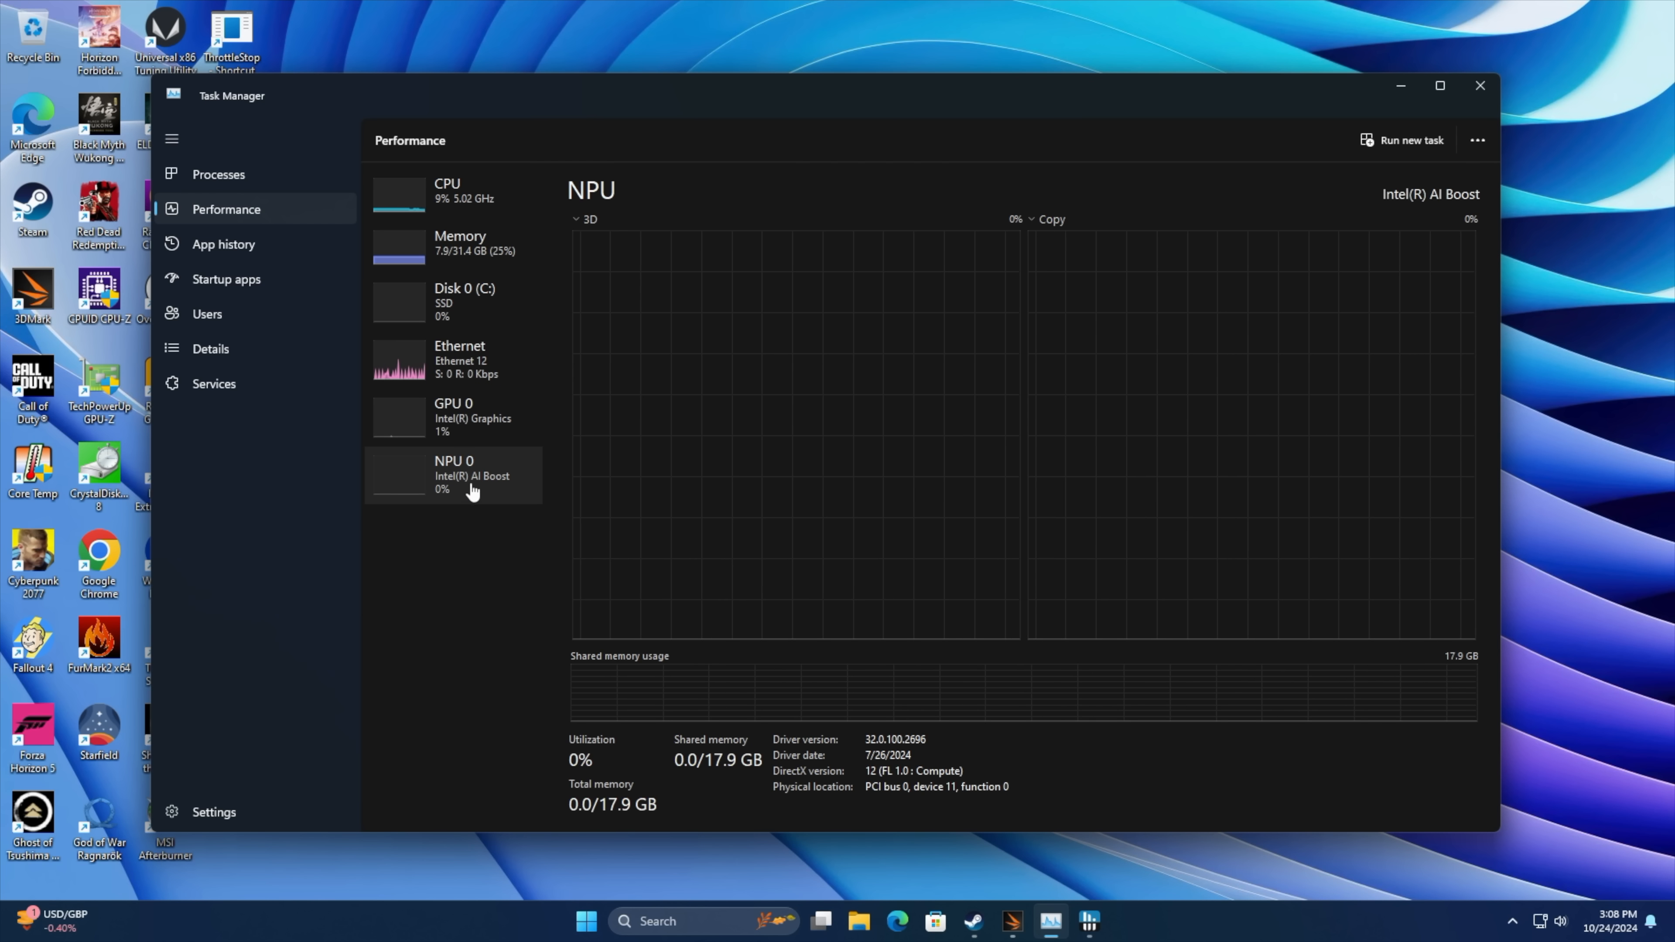
{"action": "mouse_move", "coordinate": [468, 476]}
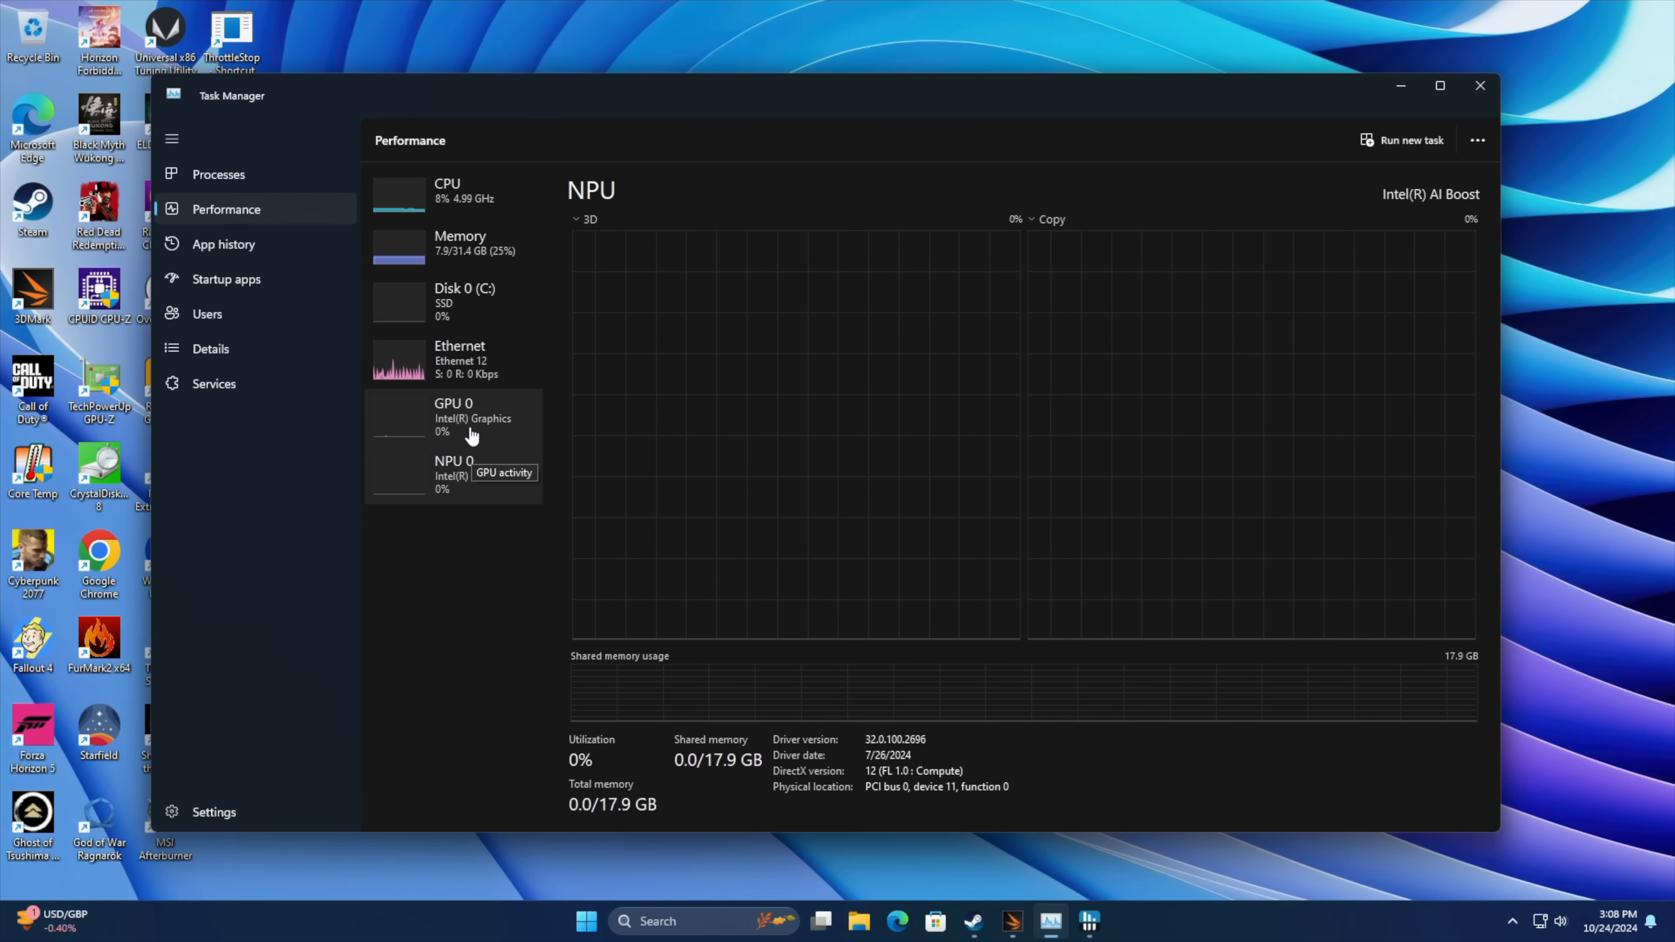
{"action": "left_click", "coordinate": [452, 417]}
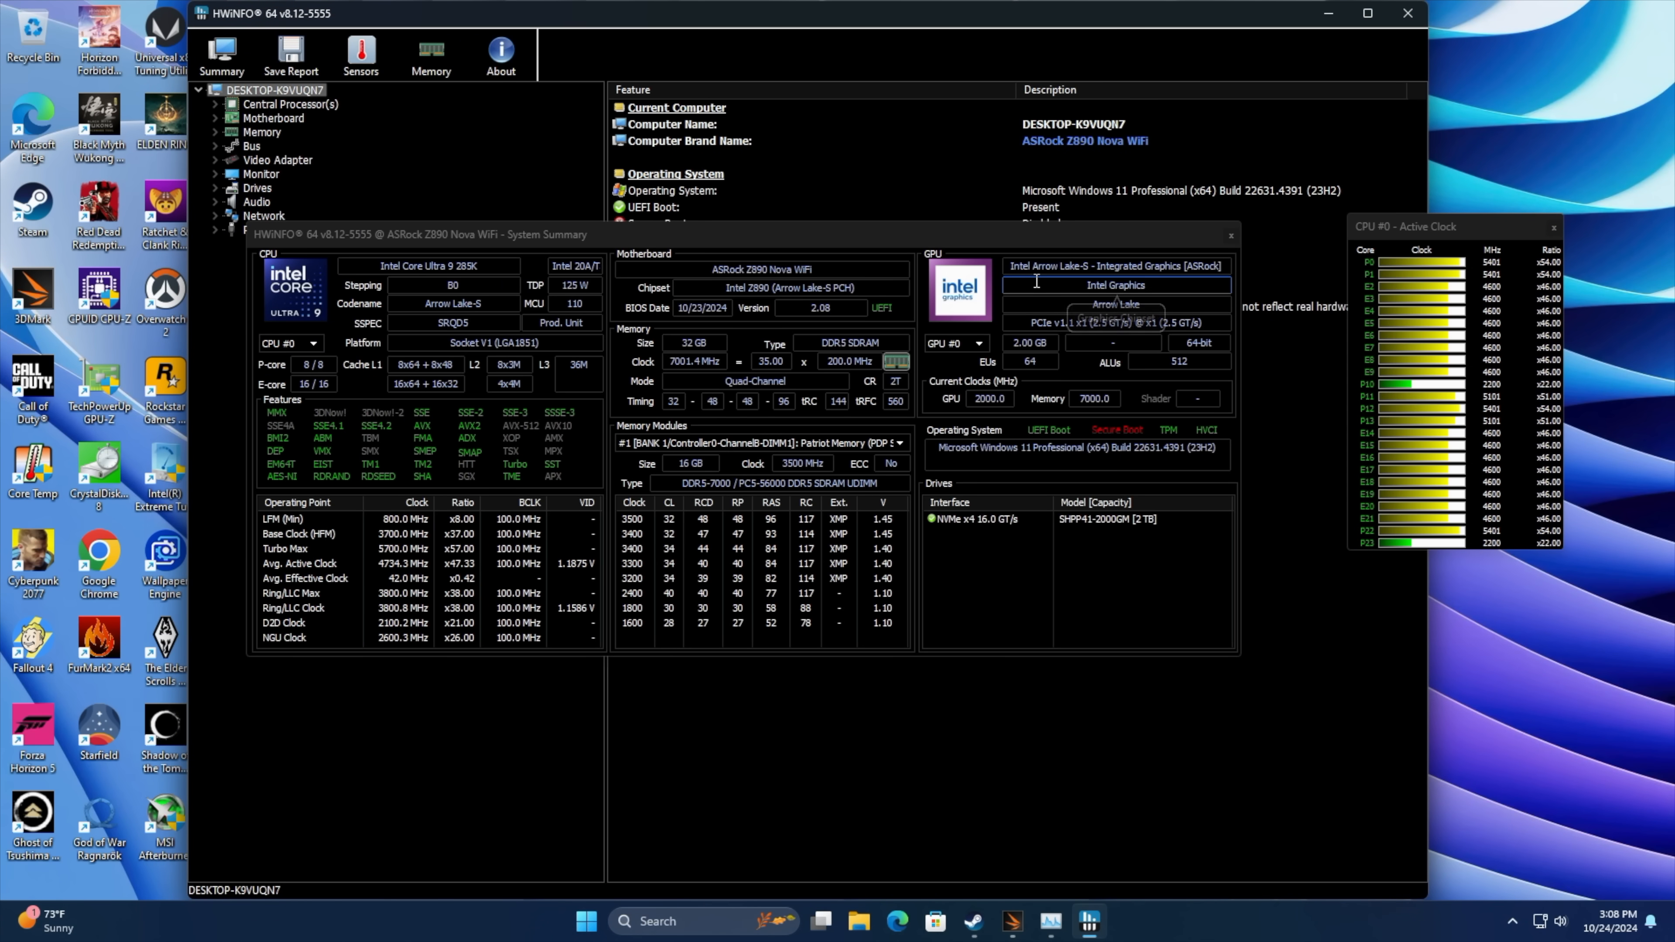
Close System Summary and show Intel Graphics details: 2000 MHz clock, 512 ALUs, Resizable BAR disabled.
{"action": "left_click", "coordinate": [1229, 235]}
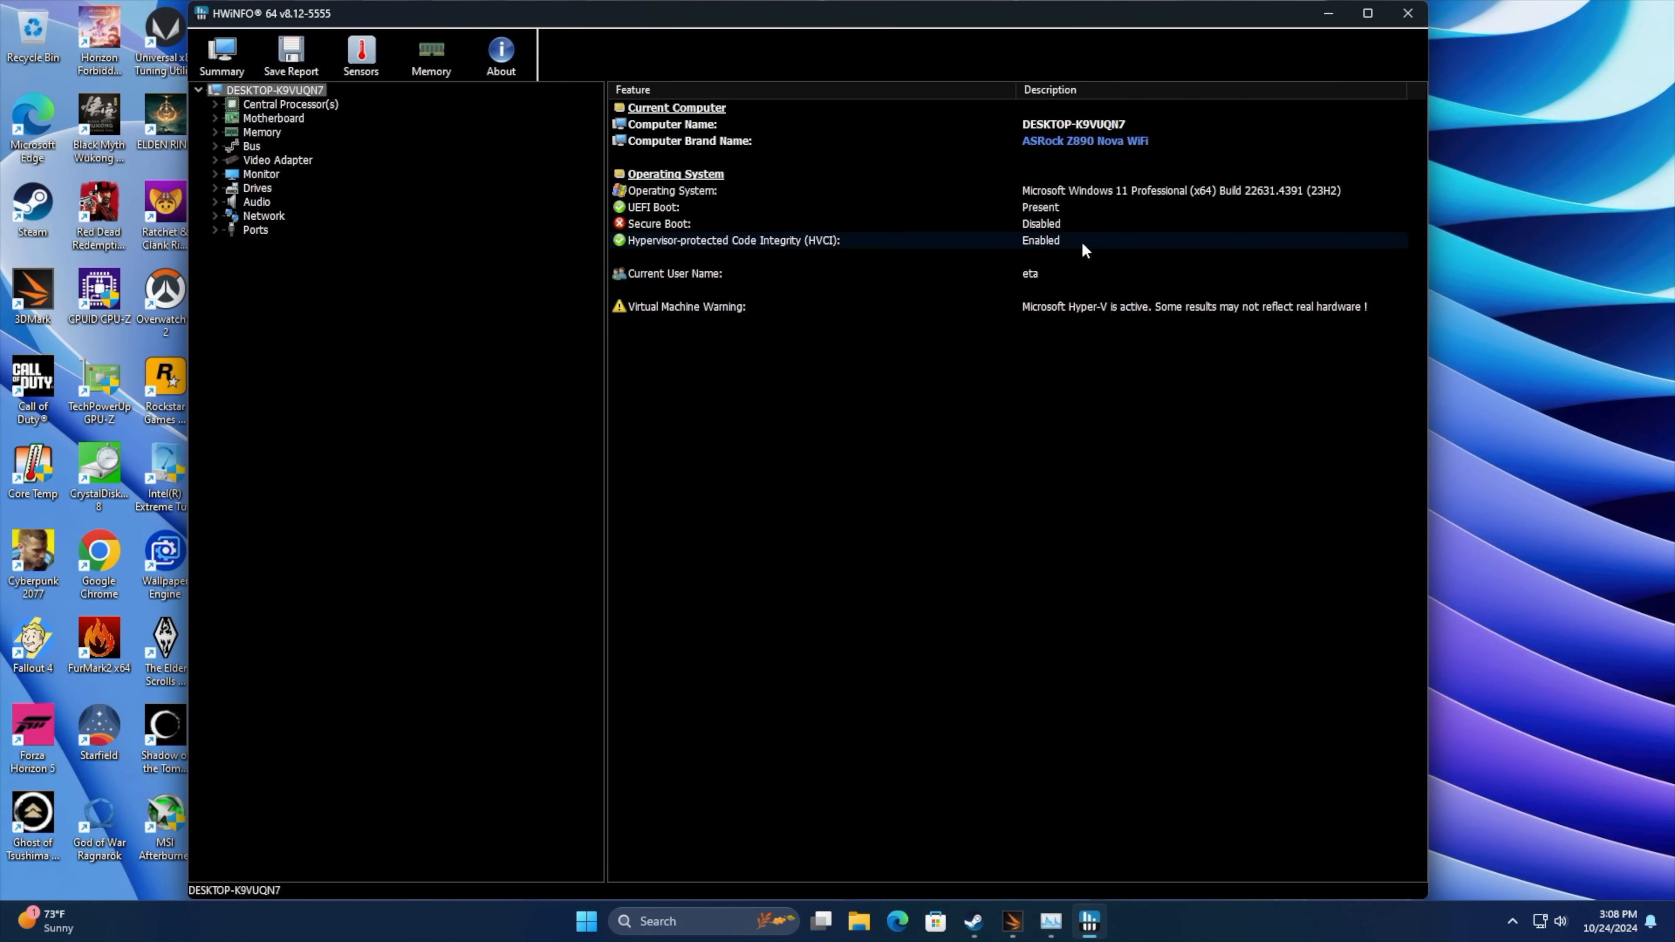
{"action": "left_click", "coordinate": [217, 159]}
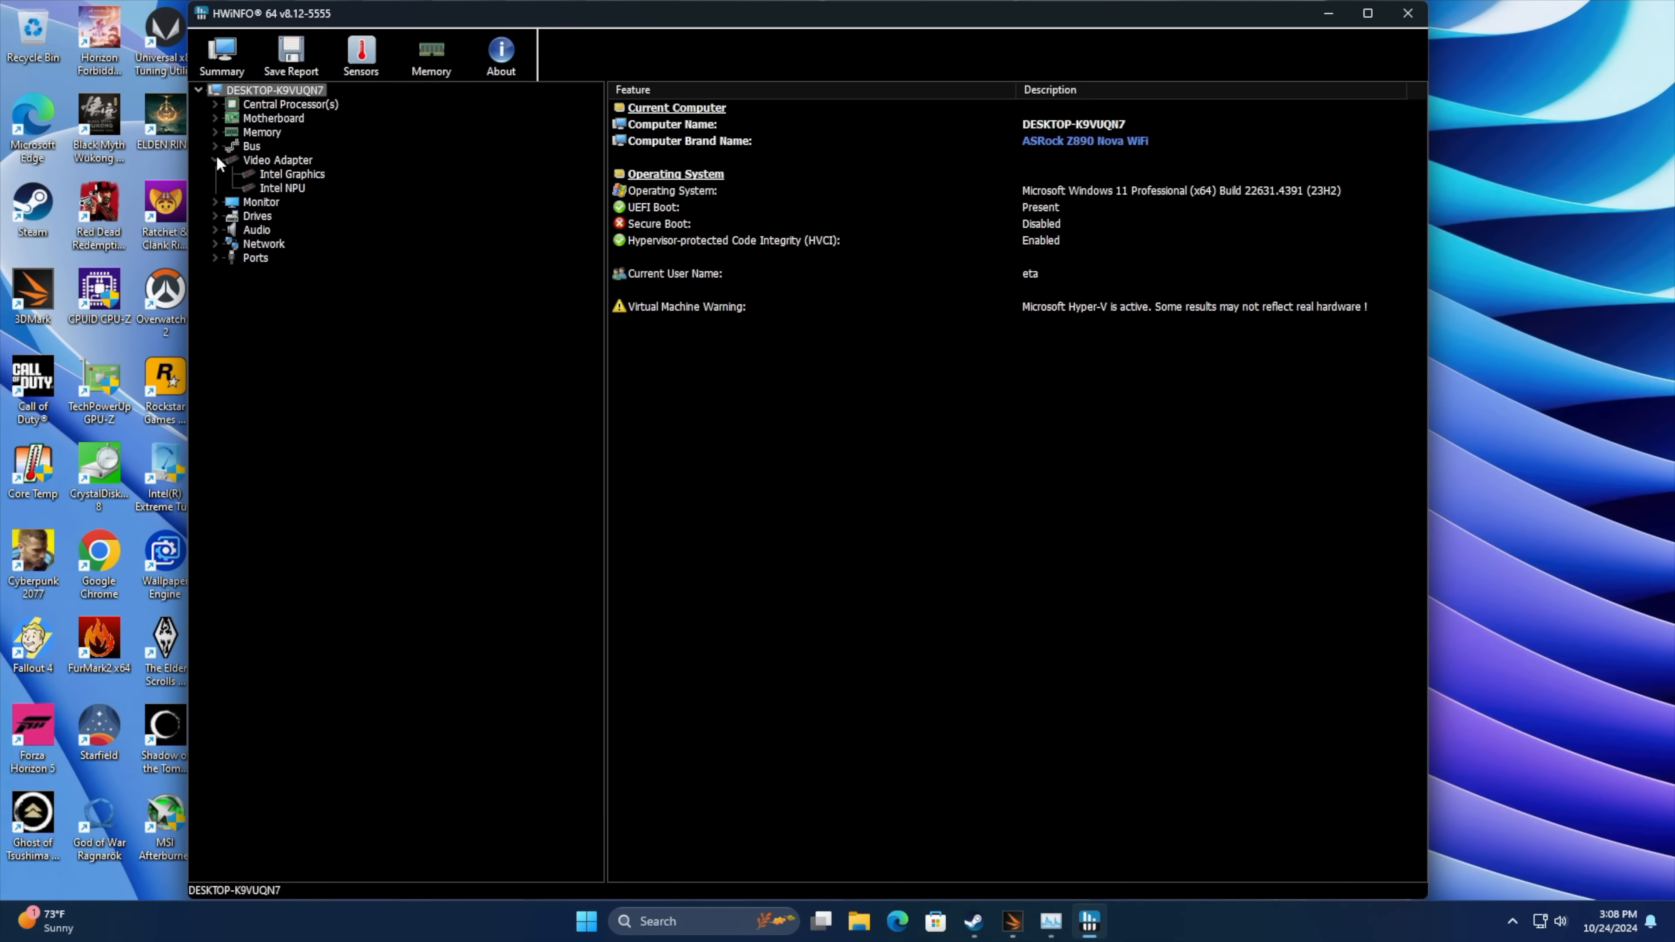
{"action": "left_click", "coordinate": [292, 174]}
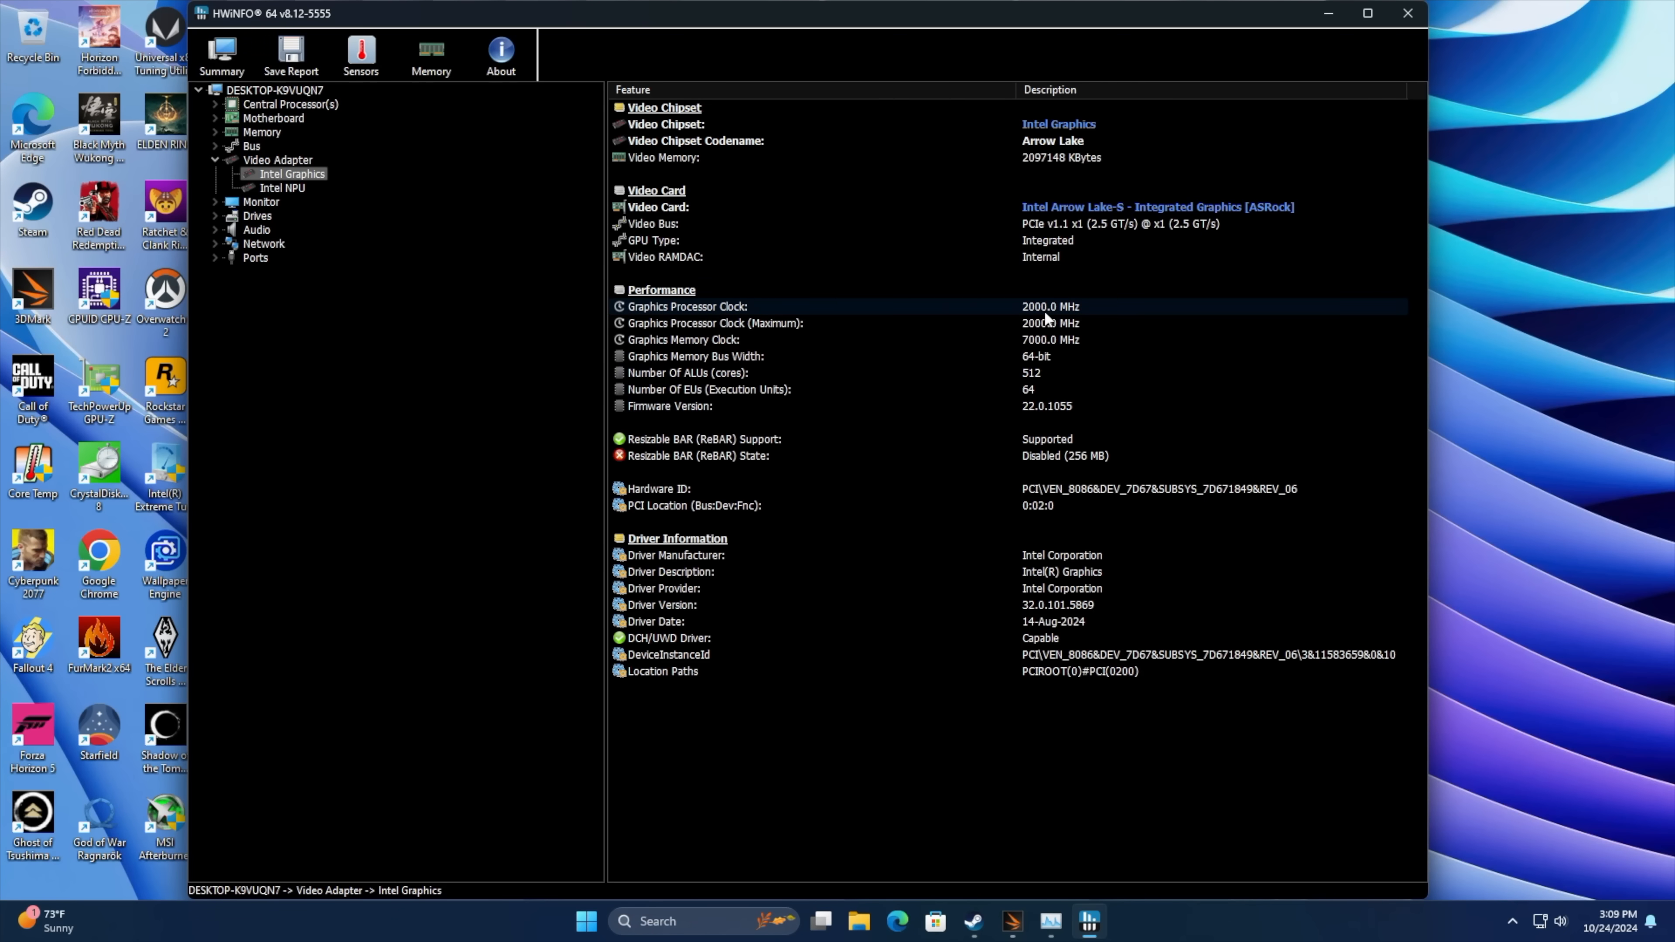
{"action": "mouse_move", "coordinate": [1065, 321]}
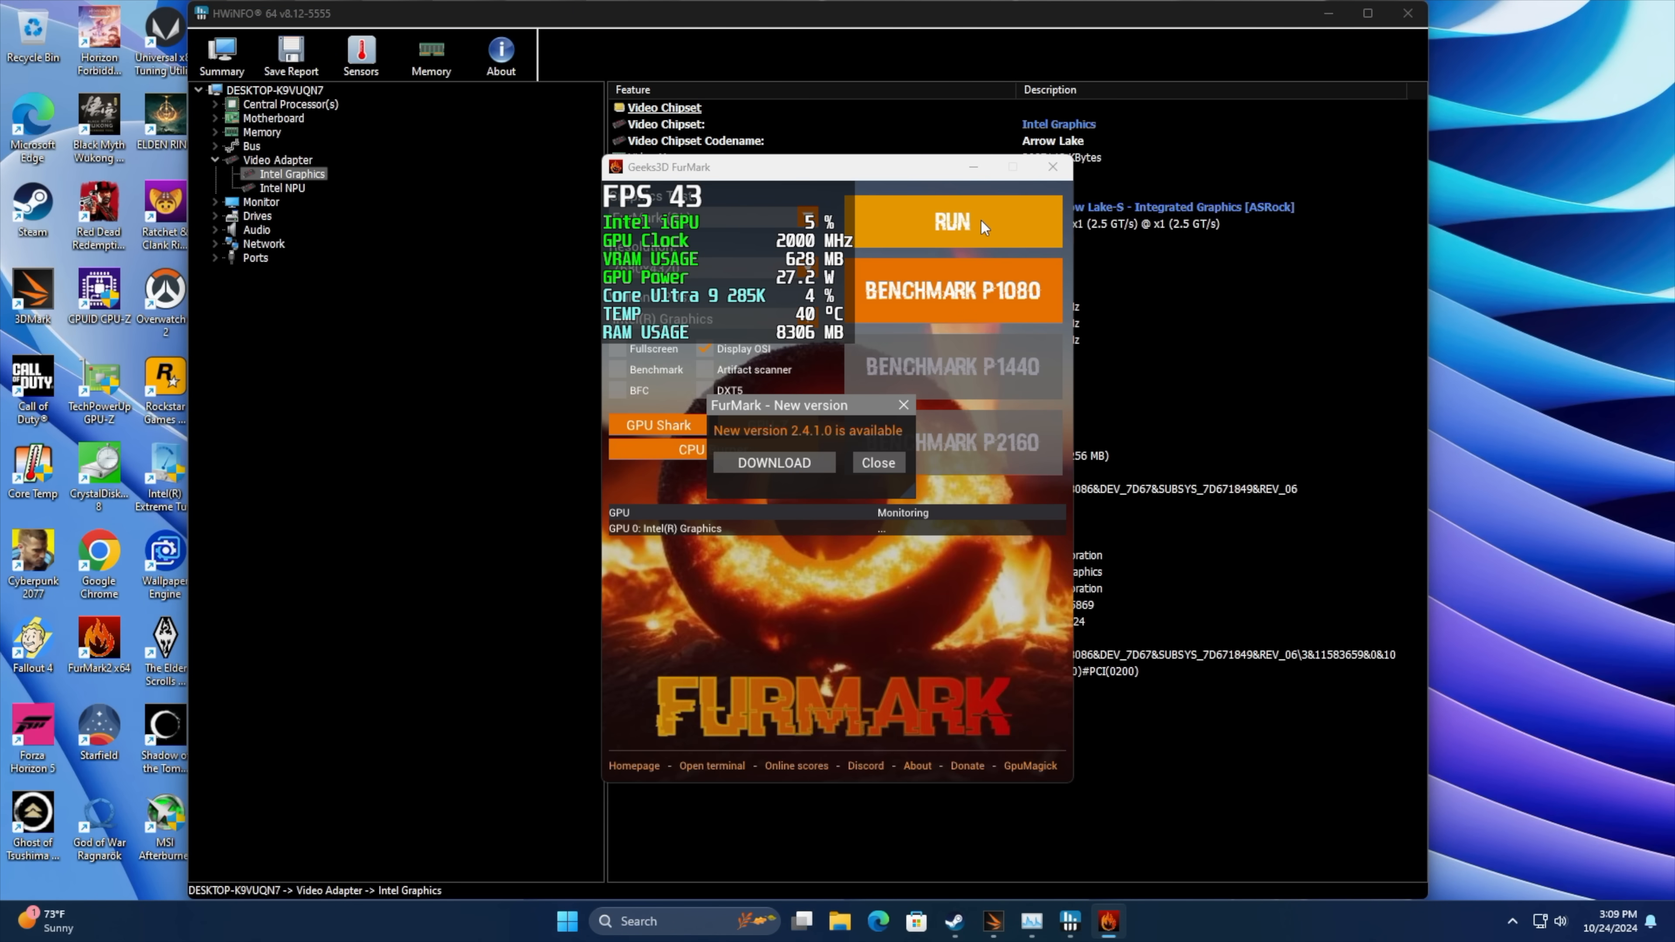
Start the FurMark stress test on the Intel iGPU.
{"action": "left_click", "coordinate": [951, 221]}
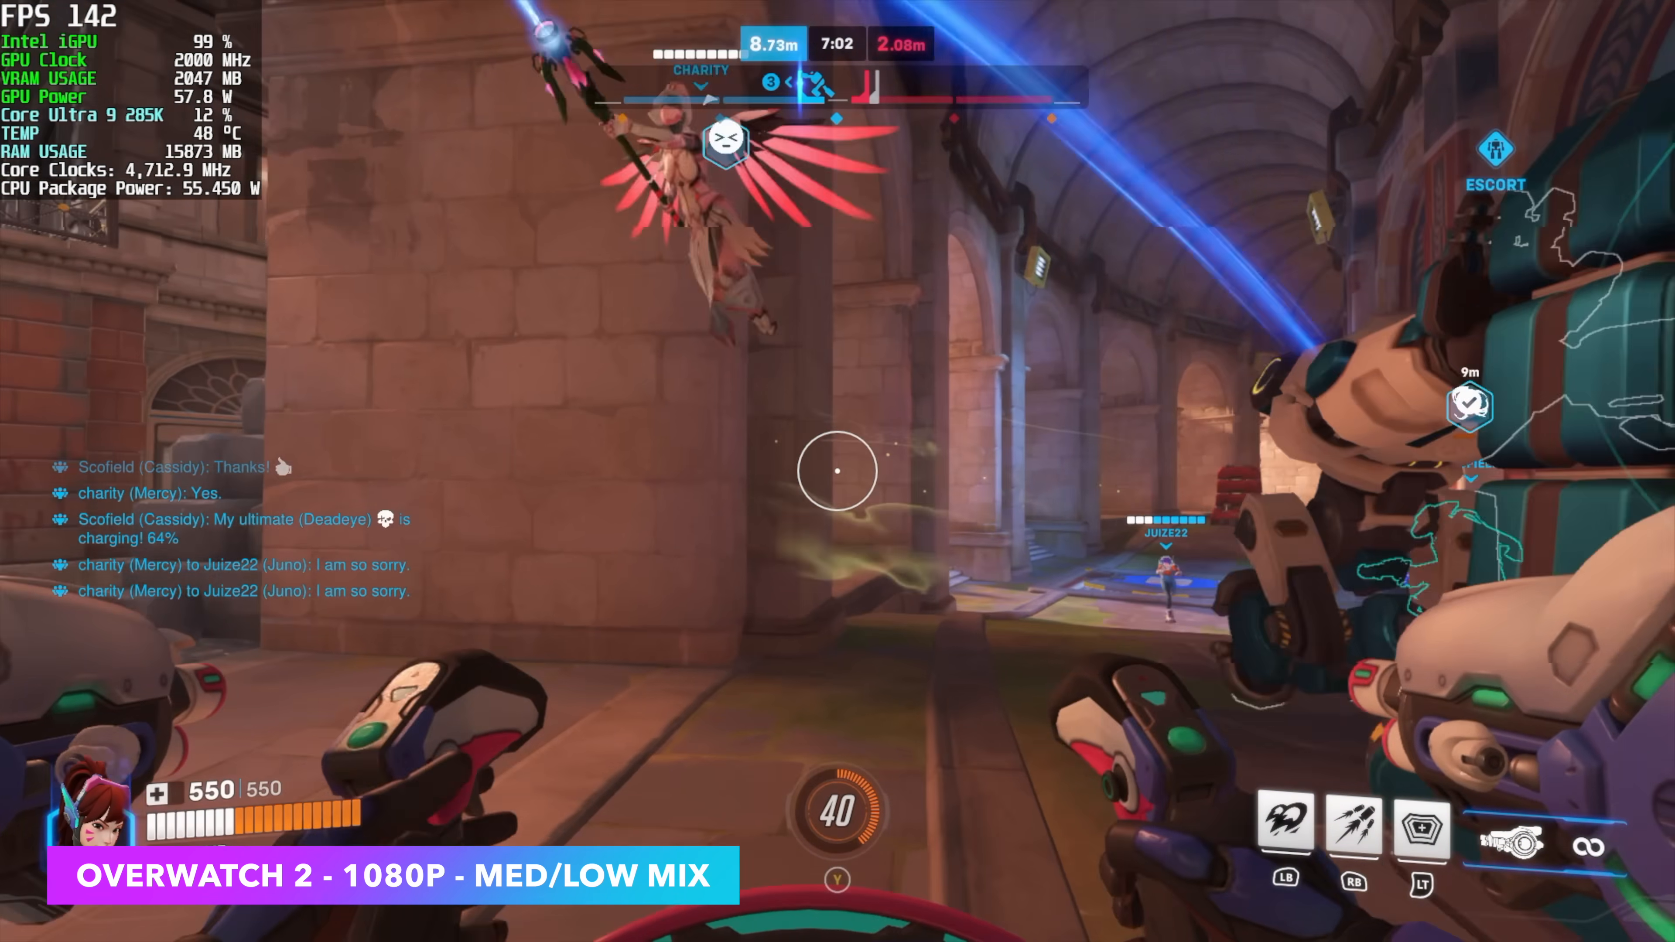
{"action": "mouse_move", "coordinate": [837, 471]}
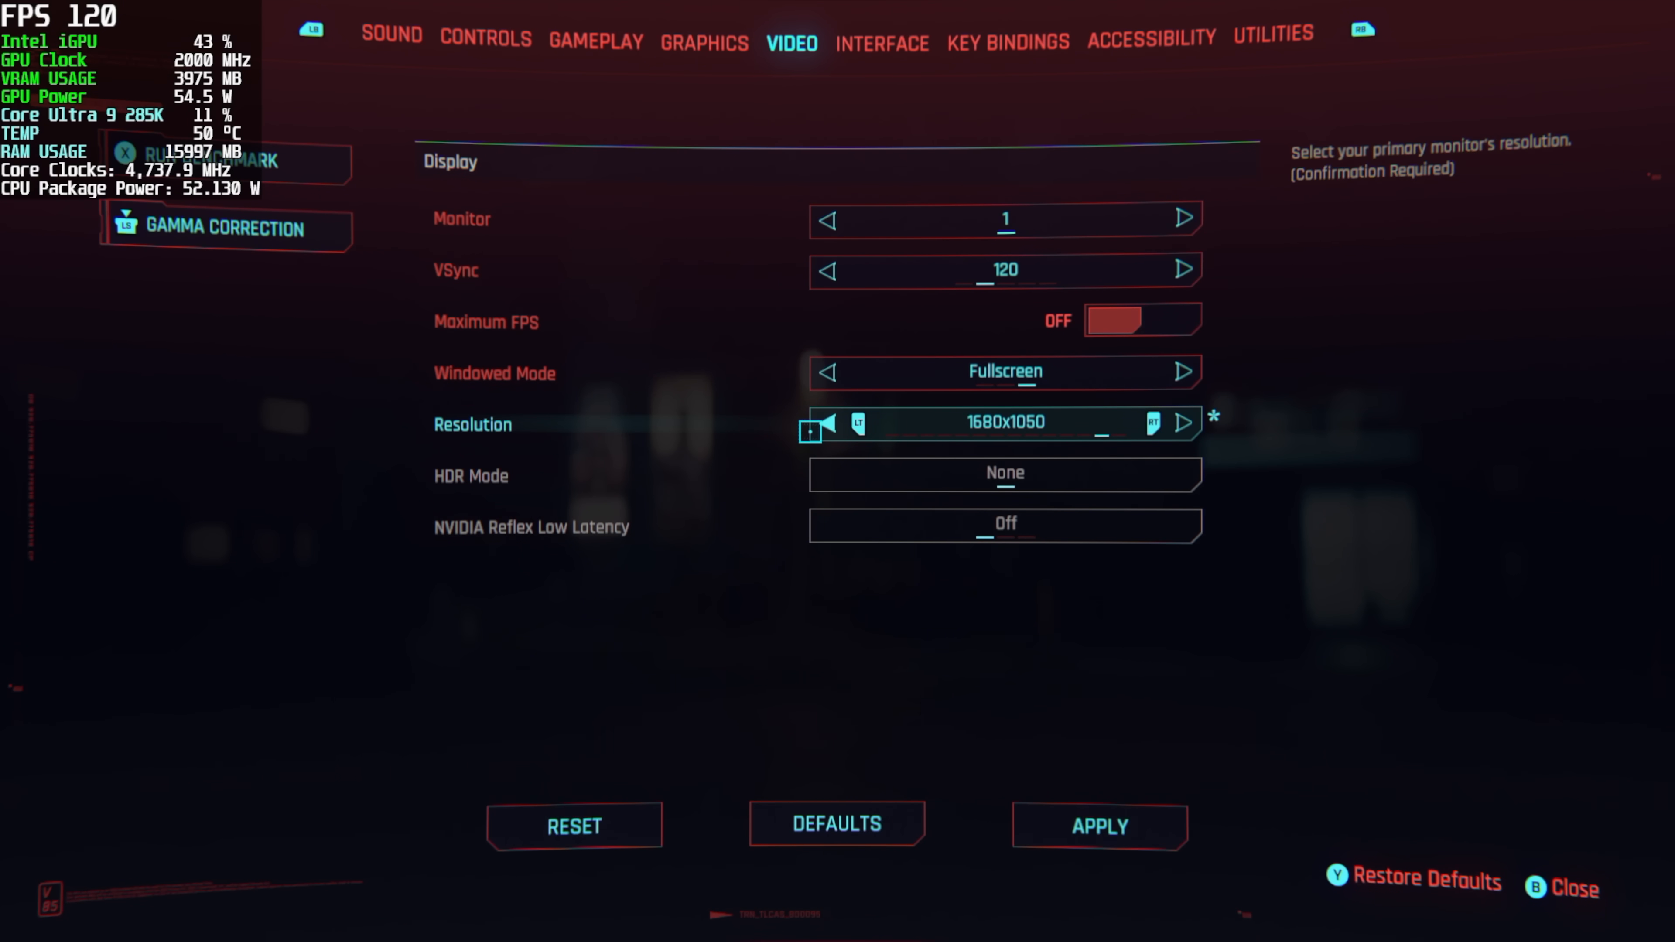
Lower the Cyberpunk 2077 display resolution from 1680x1050 to 1600x900 fullscreen.
{"action": "left_click", "coordinate": [828, 423]}
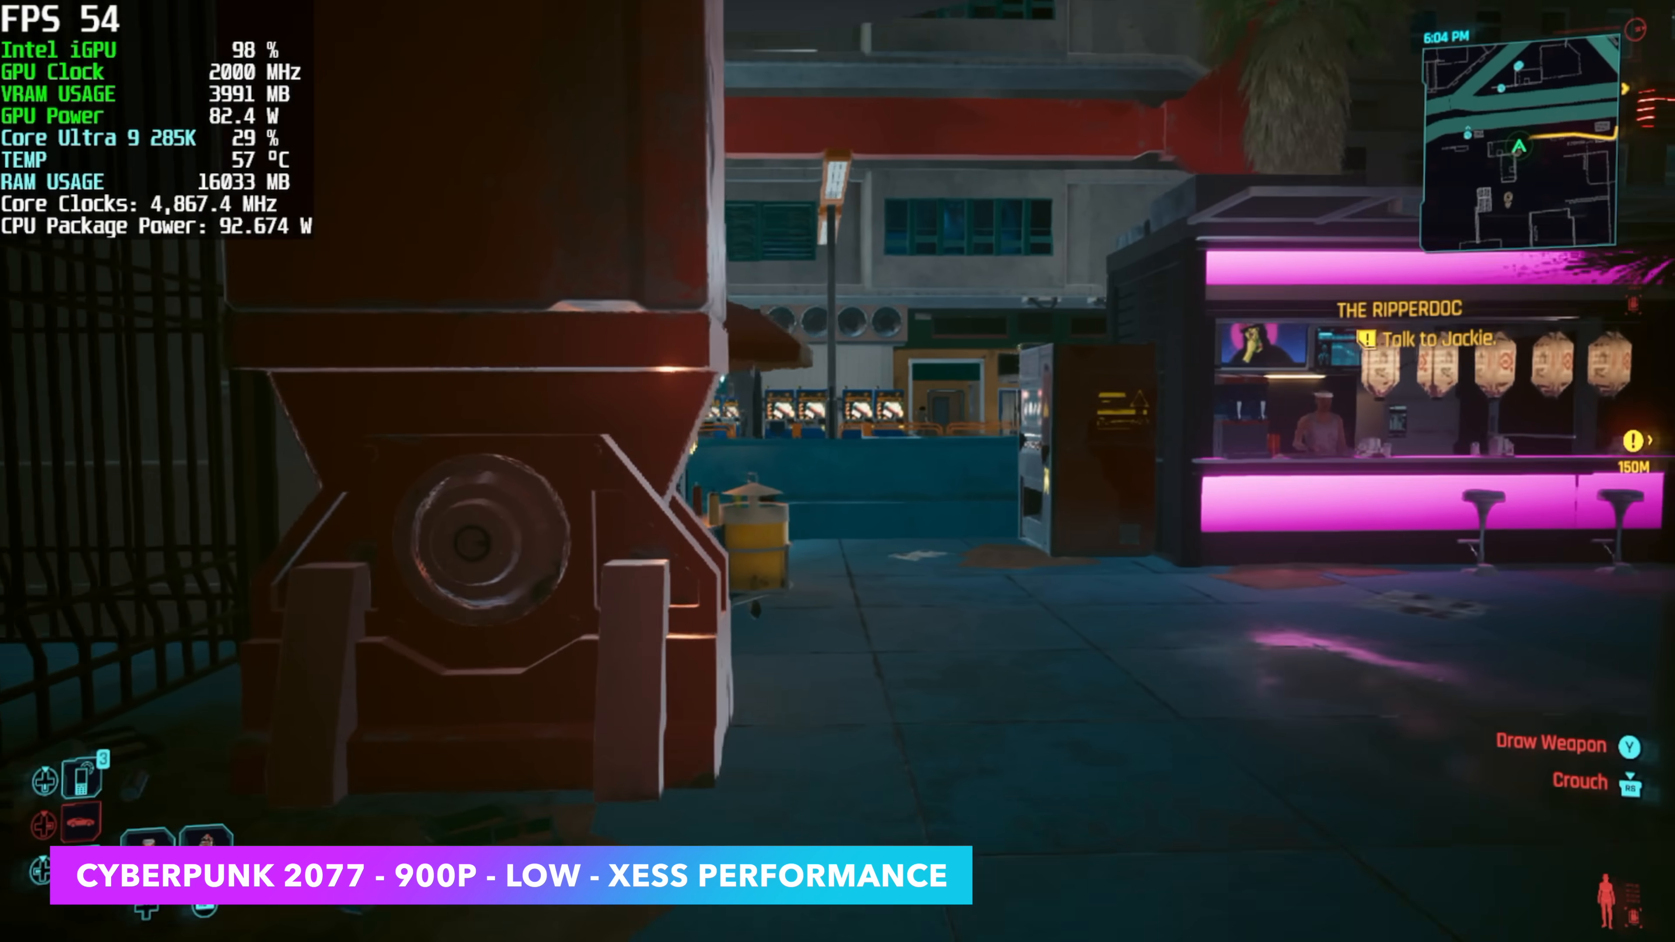
{"action": "mouse_move", "coordinate": [837, 471]}
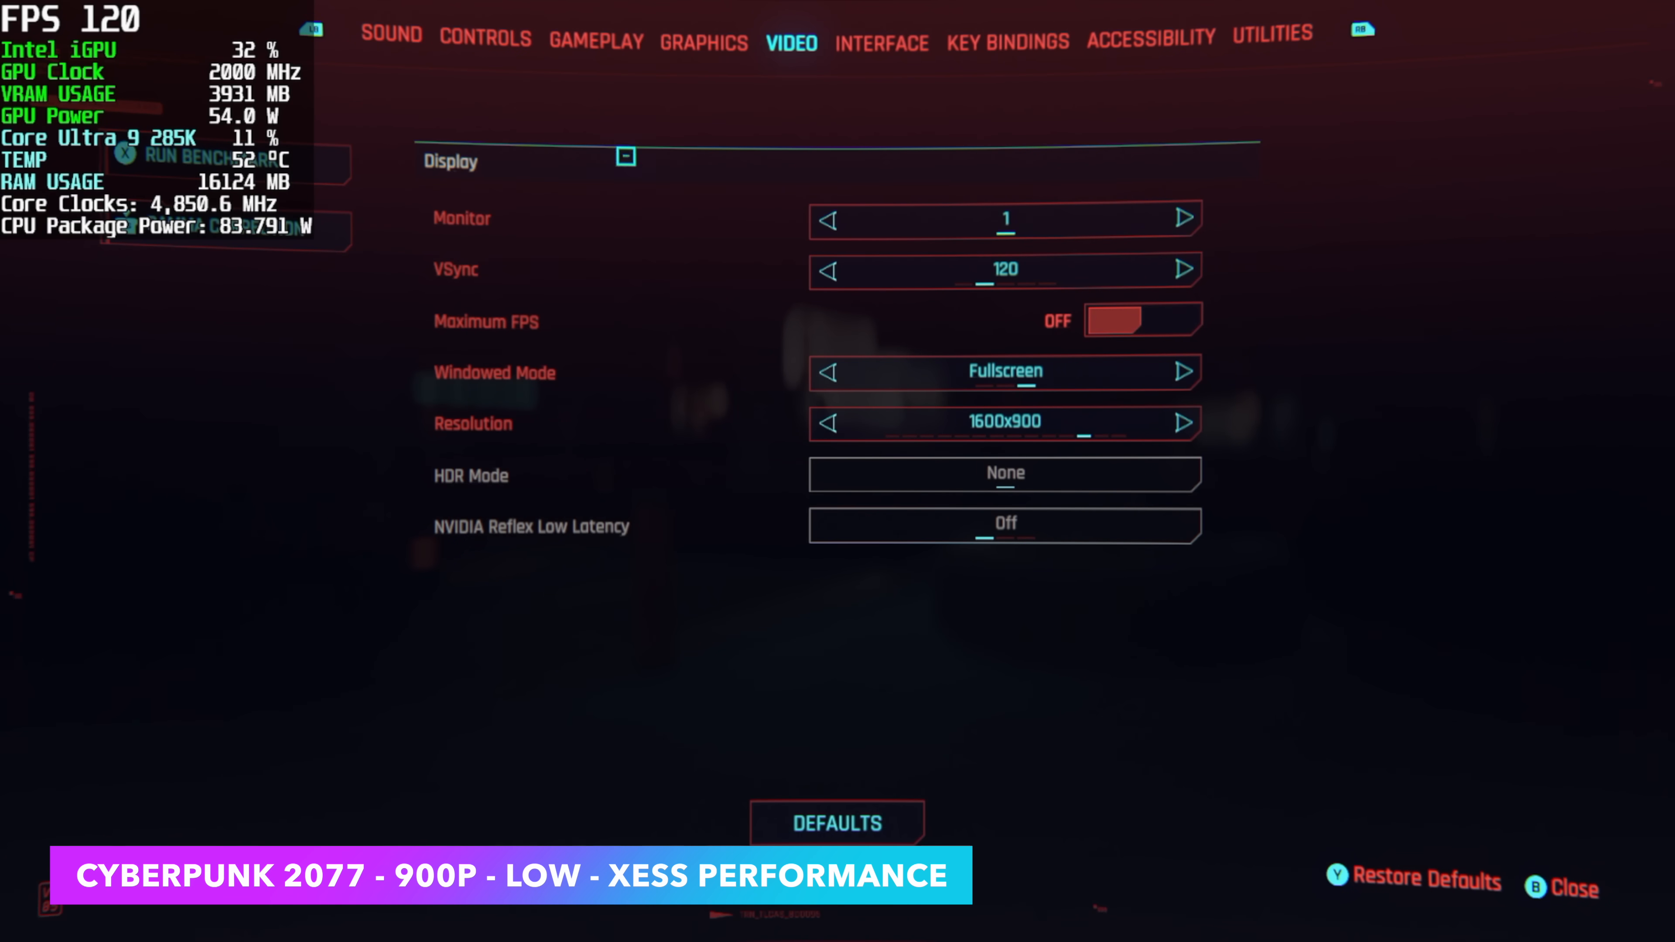
Apply Custom graphics with AMD FSR 3 Performance scaling, FSR 3 frame generation and ray tracing off.
{"action": "left_click", "coordinate": [703, 42]}
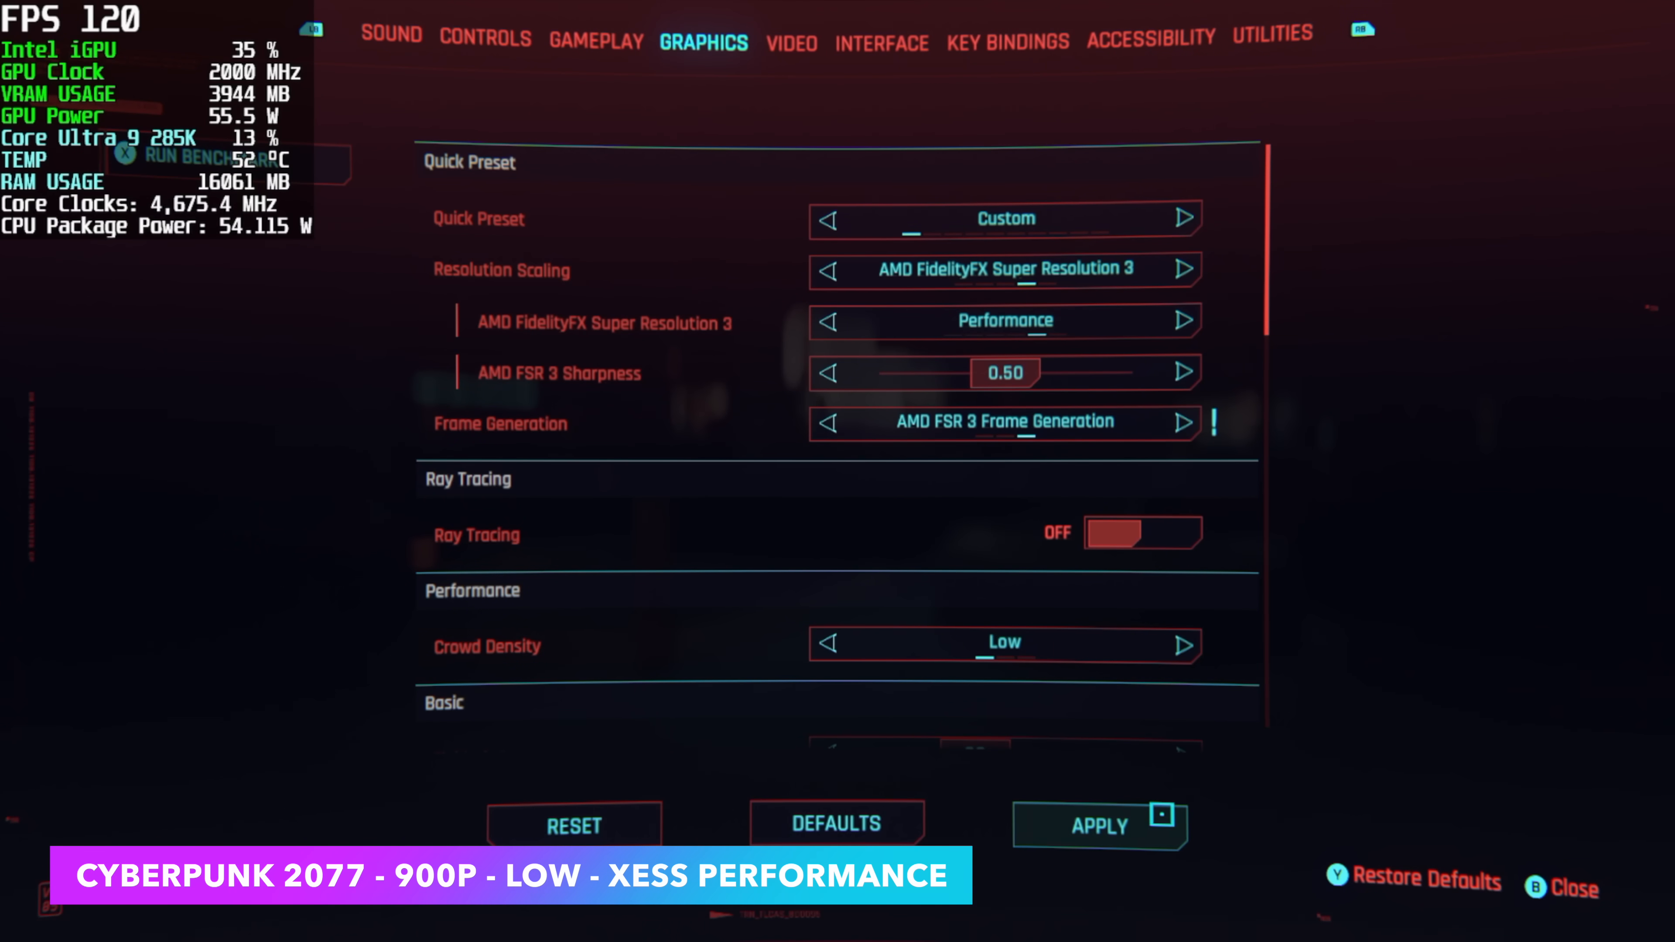
{"action": "left_click", "coordinate": [1099, 824]}
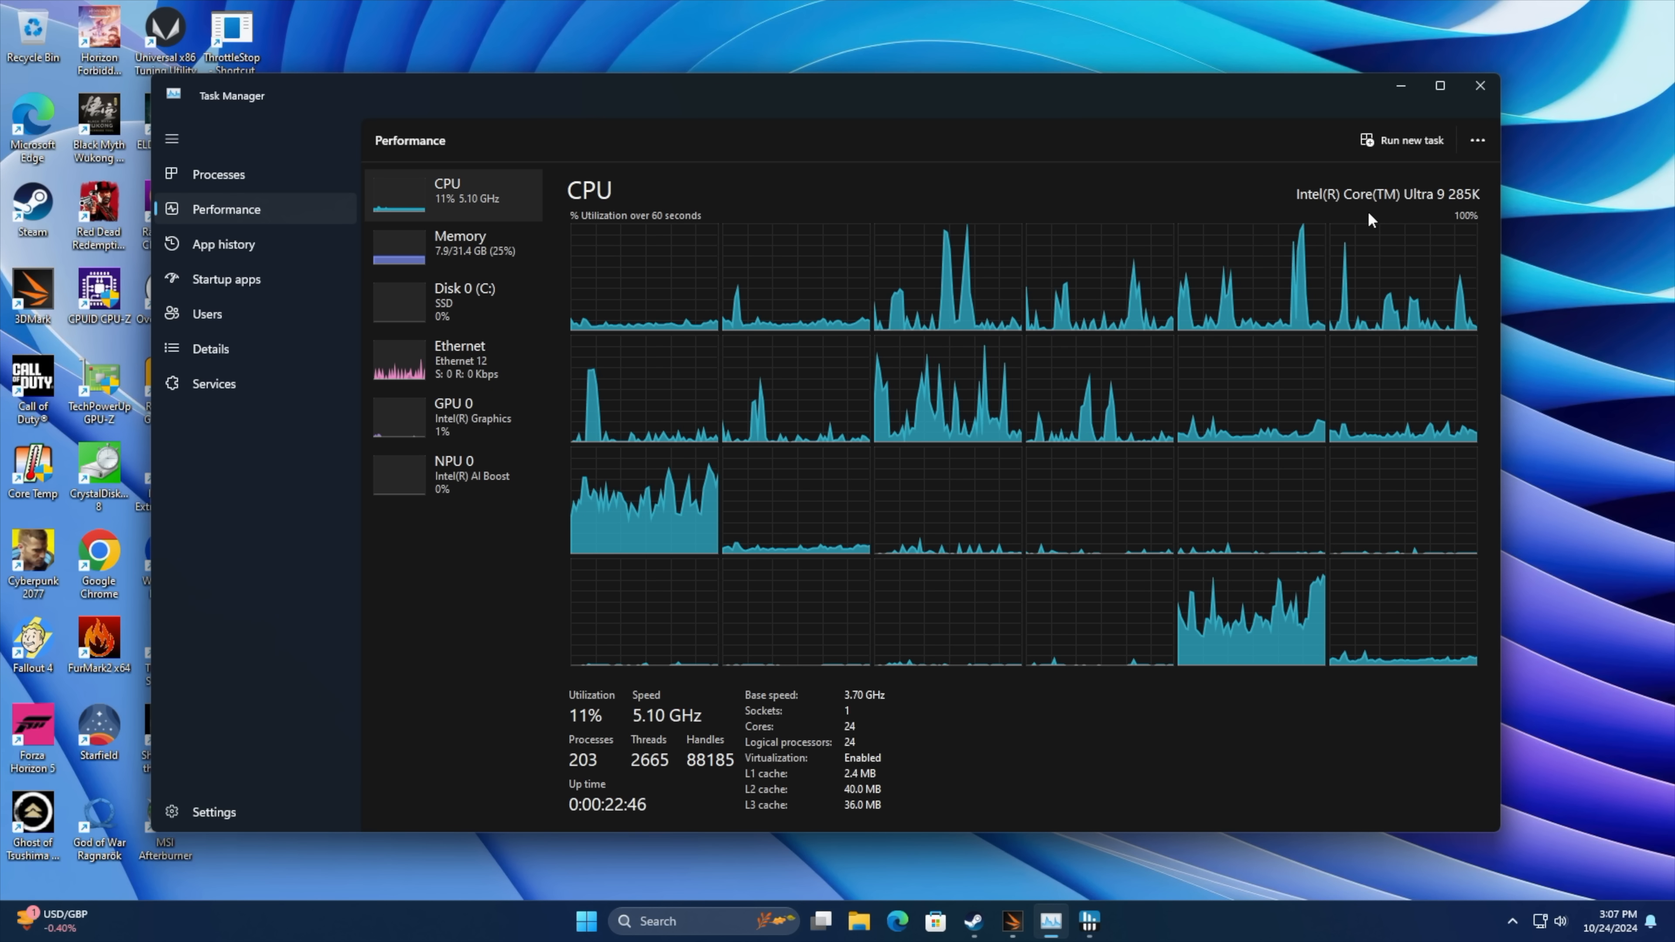
Review Intel GPU 0 and memory (32 GB at 7000 MT/s) pages, returning to GPU 0 at 2%.
{"action": "left_click", "coordinate": [453, 417]}
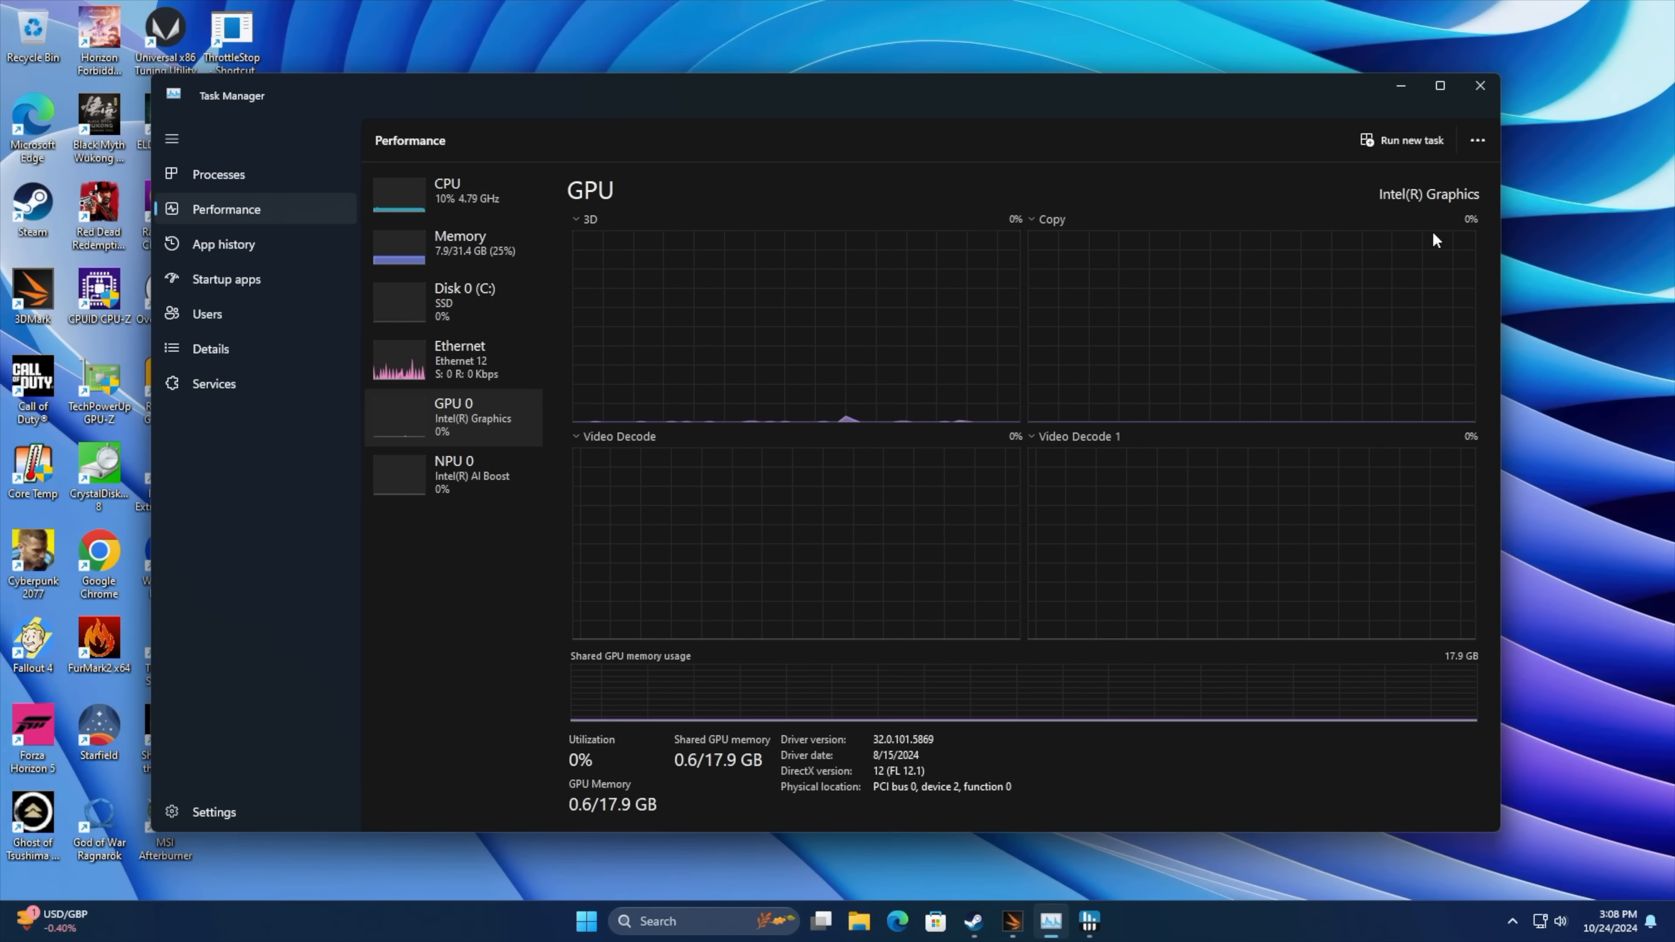
{"action": "left_click", "coordinate": [459, 244]}
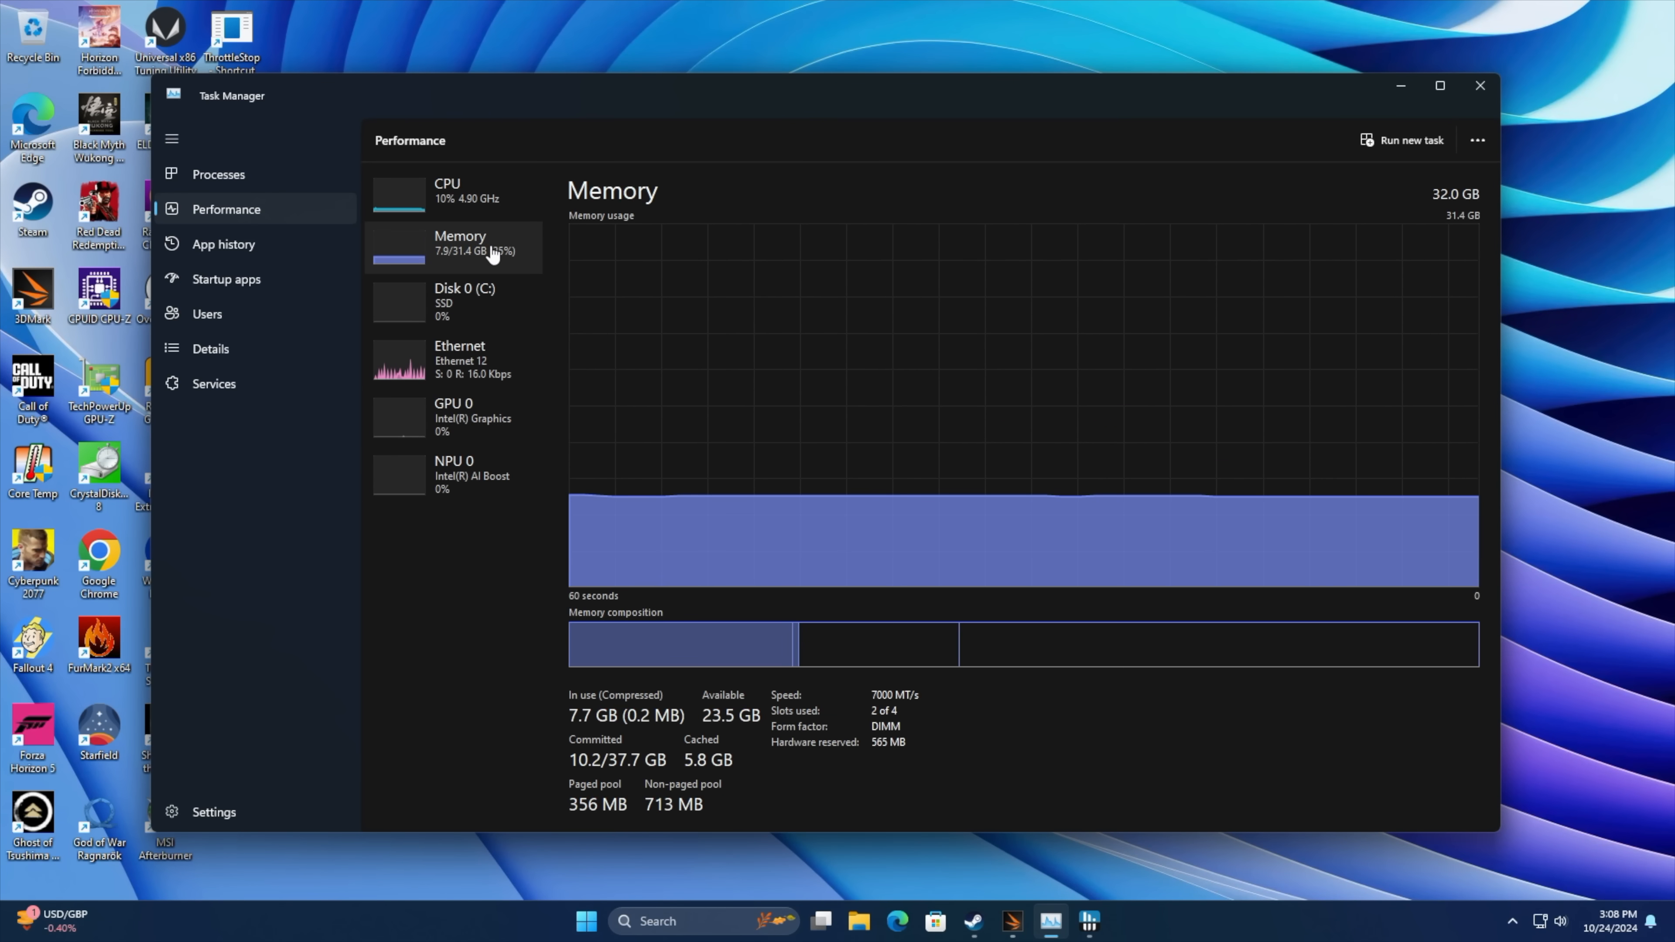
{"action": "mouse_move", "coordinate": [960, 718]}
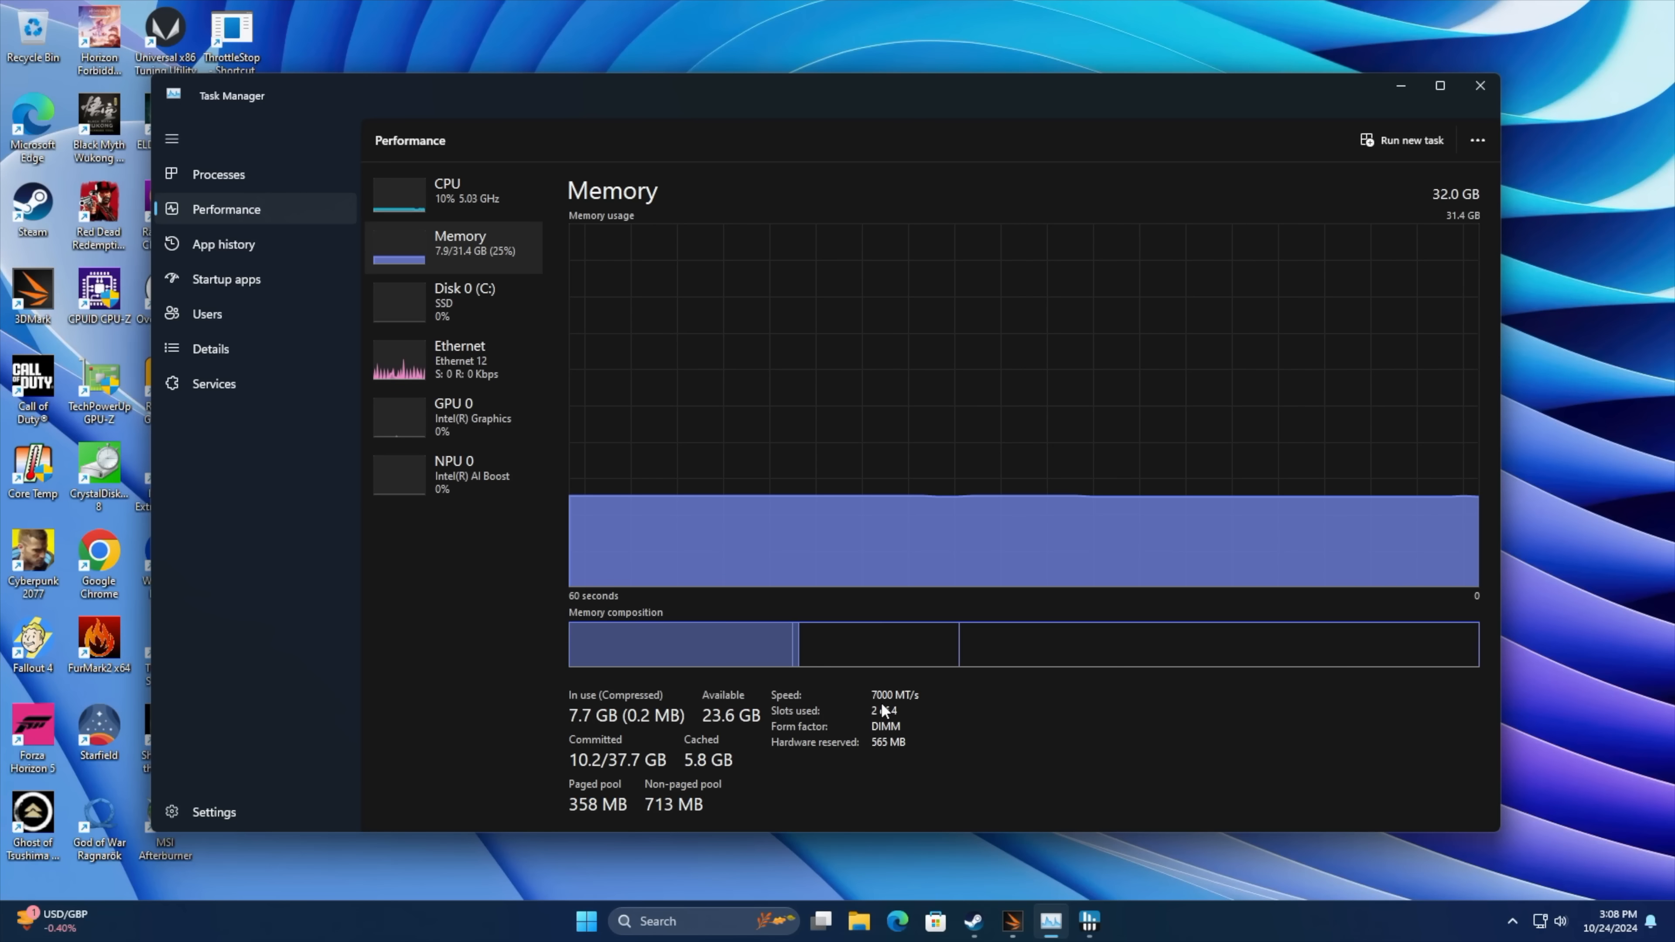
{"action": "mouse_move", "coordinate": [914, 712]}
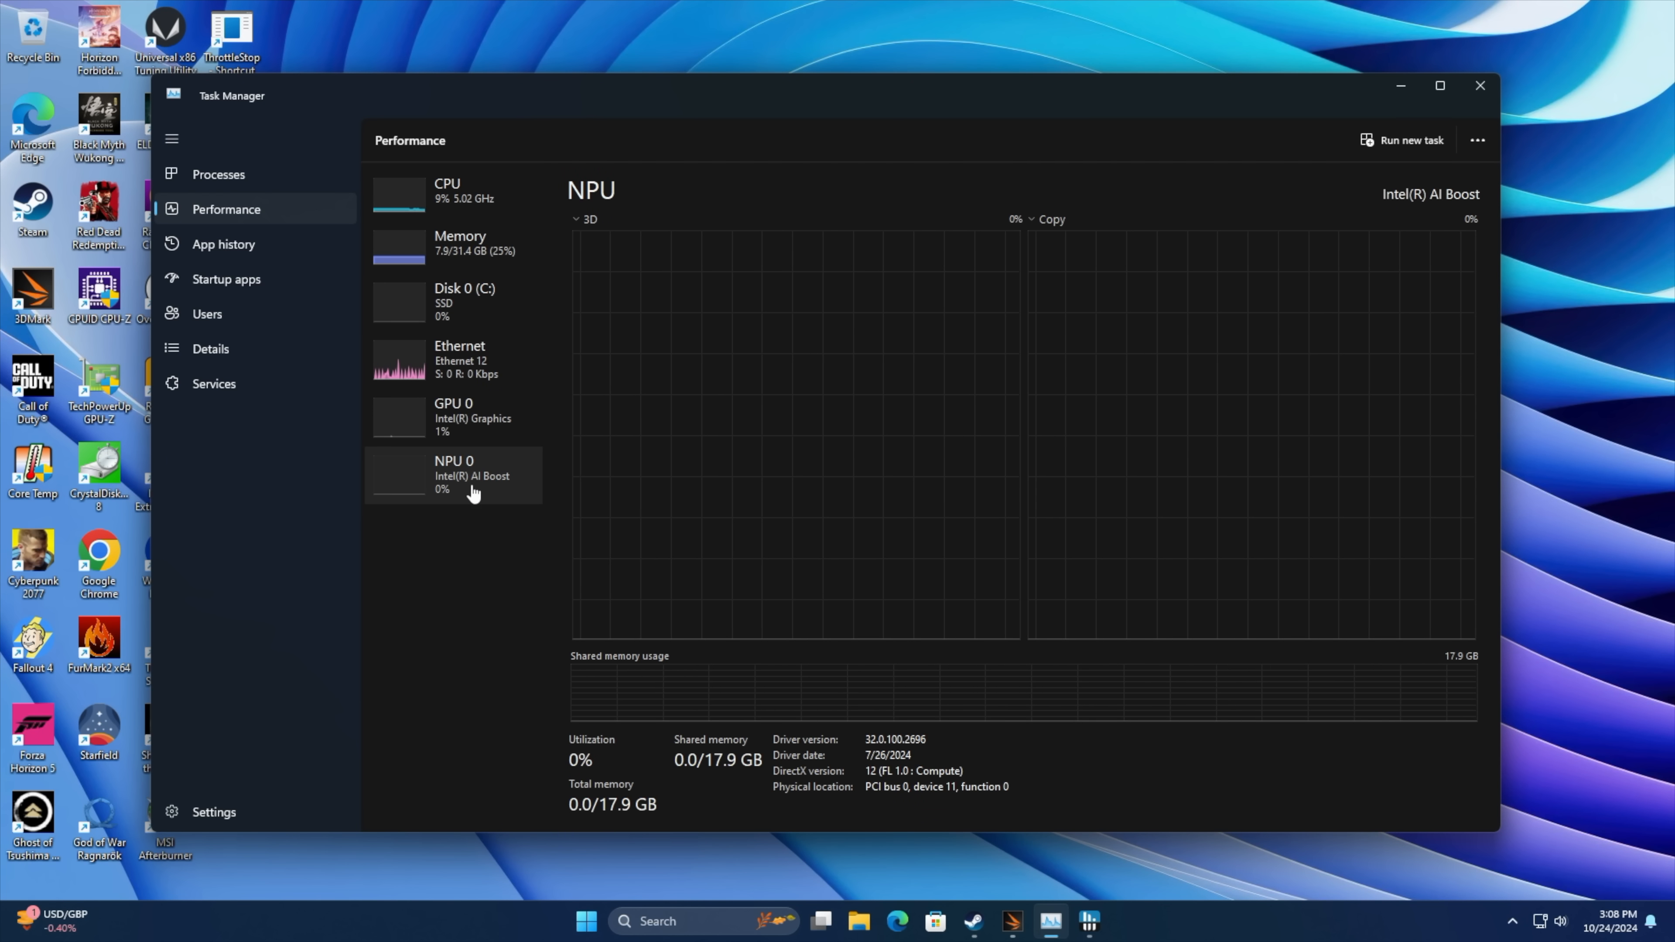
{"action": "mouse_move", "coordinate": [470, 471]}
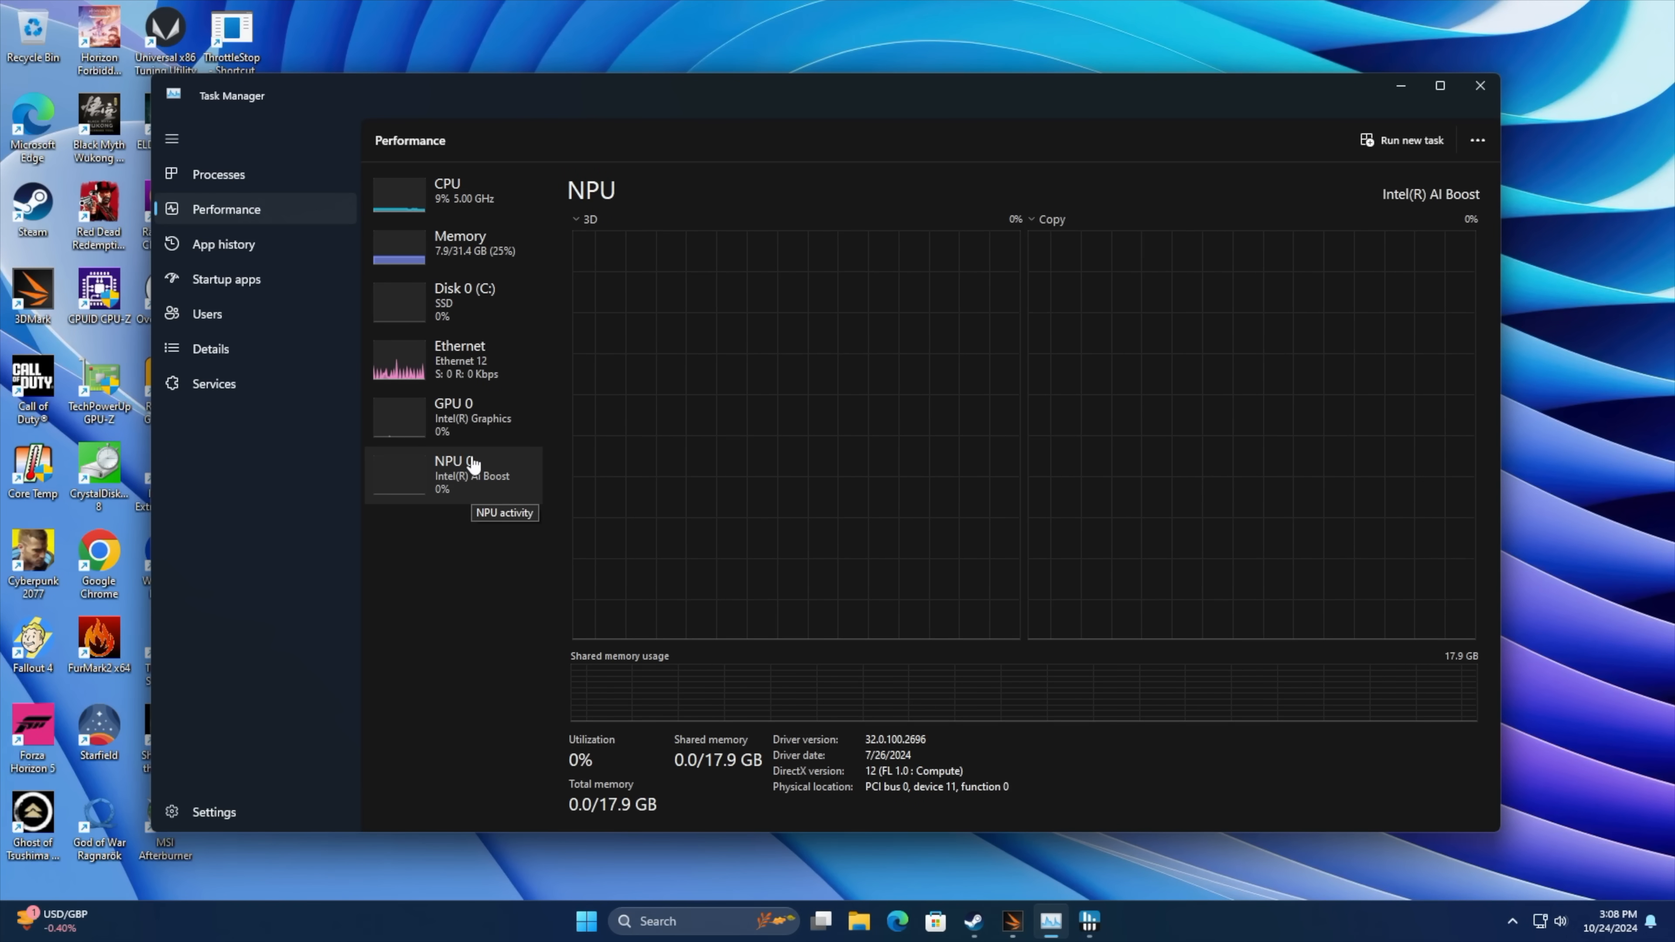
{"action": "mouse_move", "coordinate": [470, 436]}
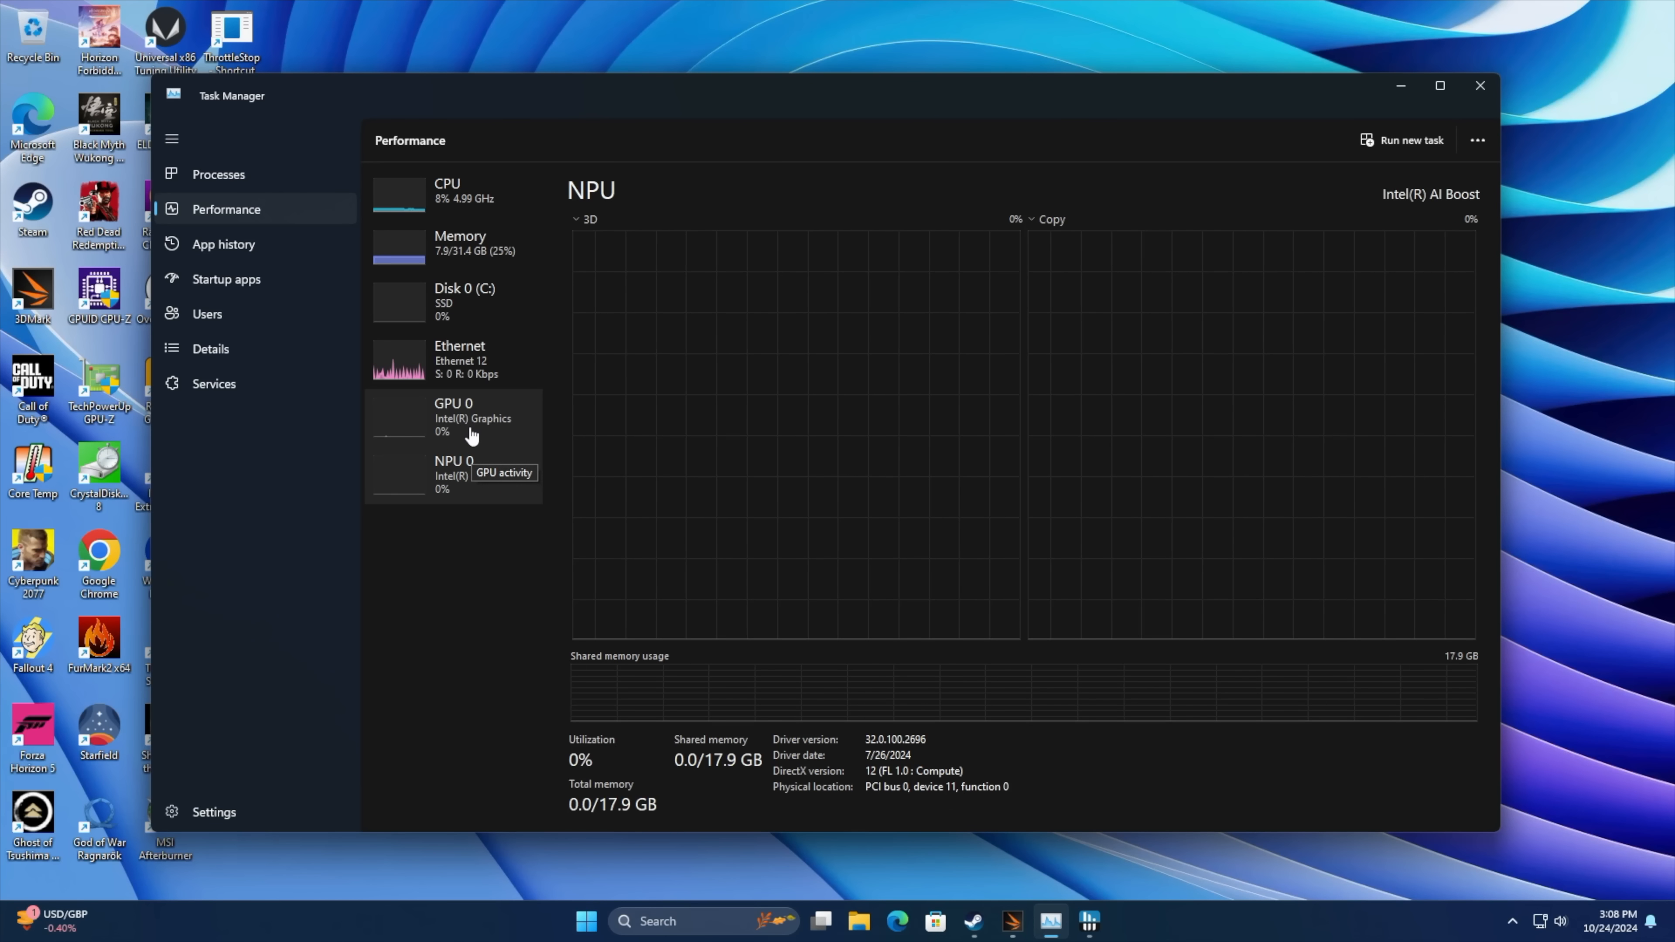
{"action": "left_click", "coordinate": [453, 417]}
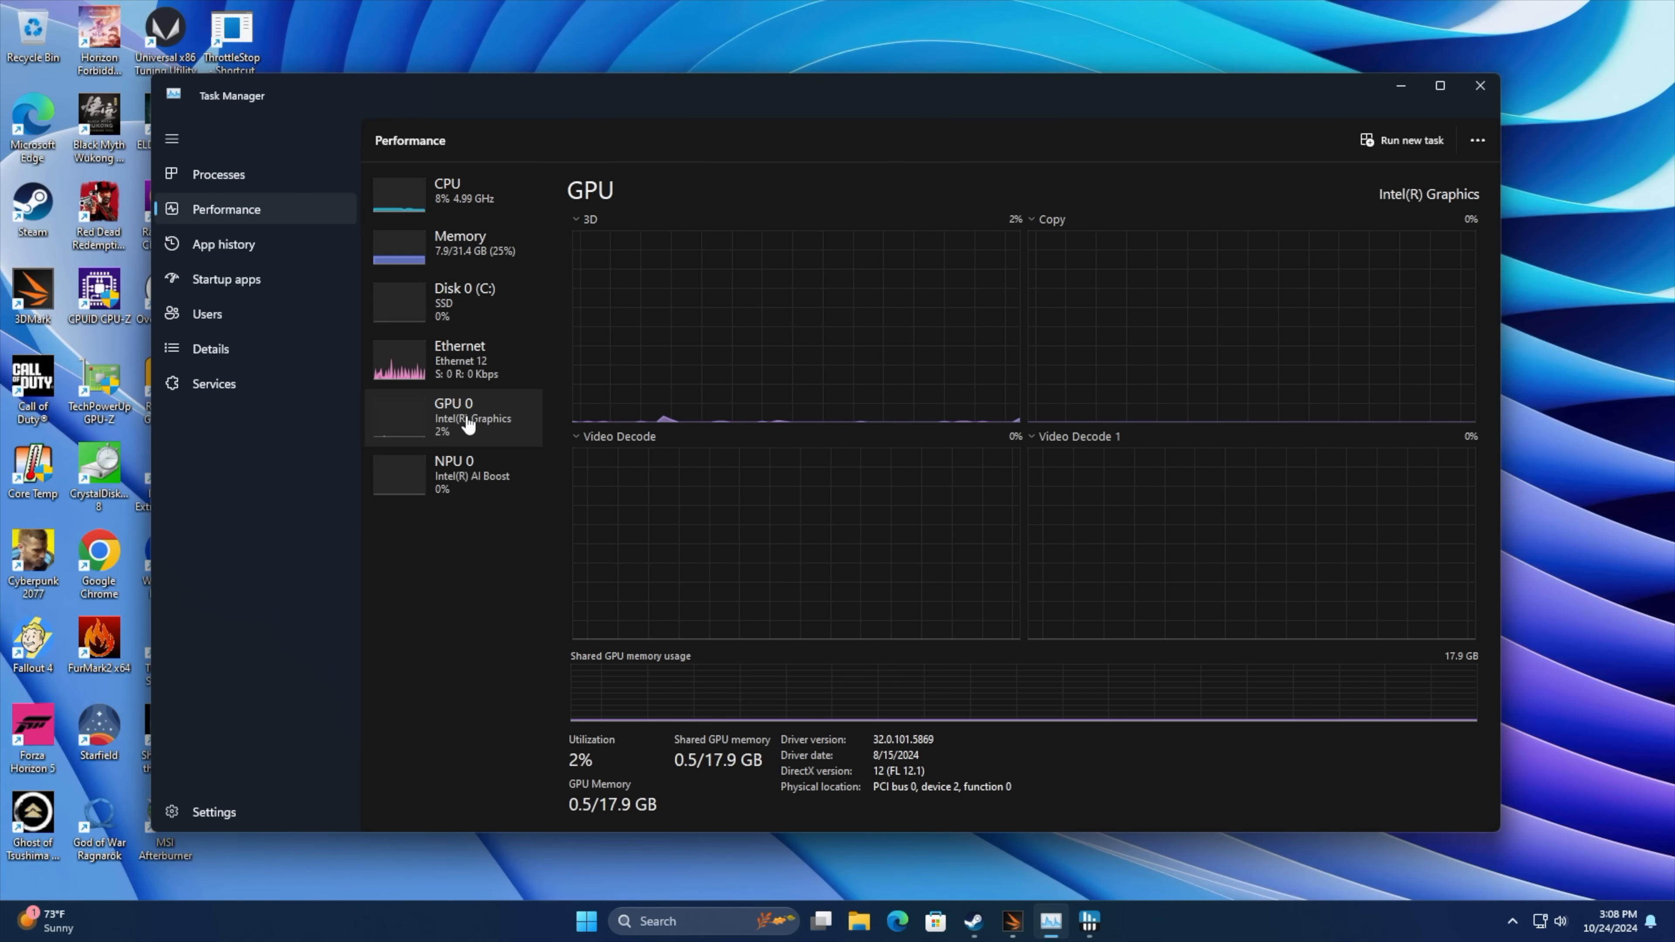